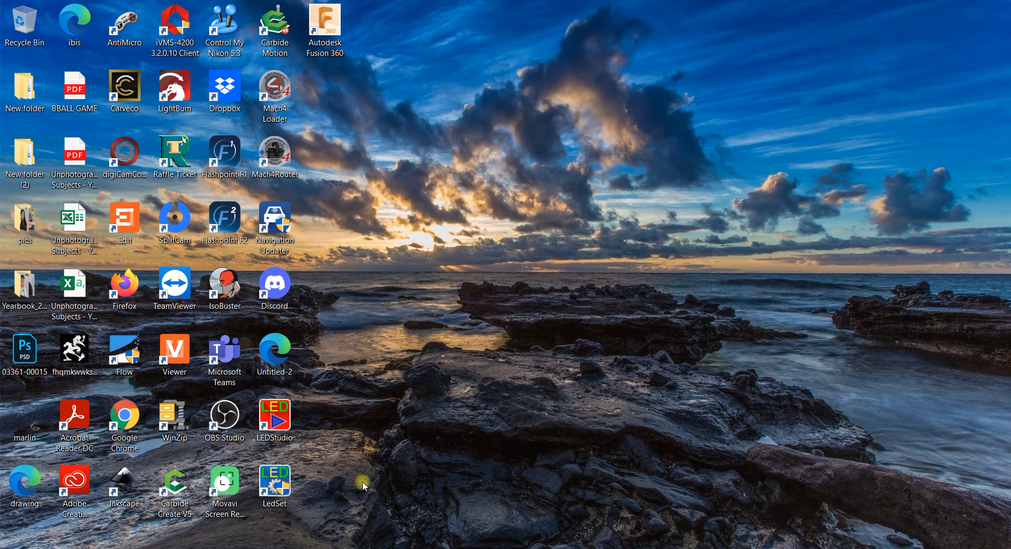
pyautogui.moveTo(414, 473)
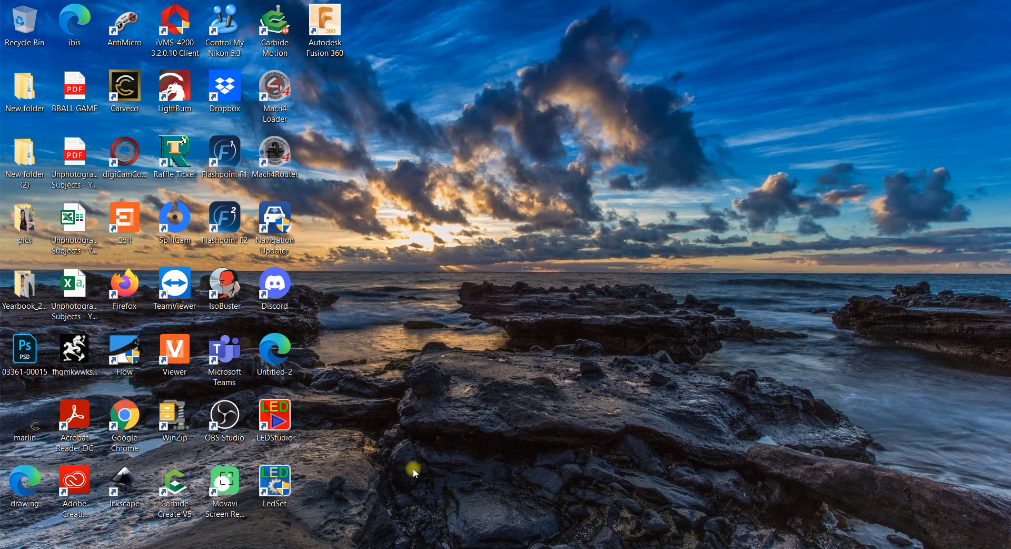
pyautogui.moveTo(516, 457)
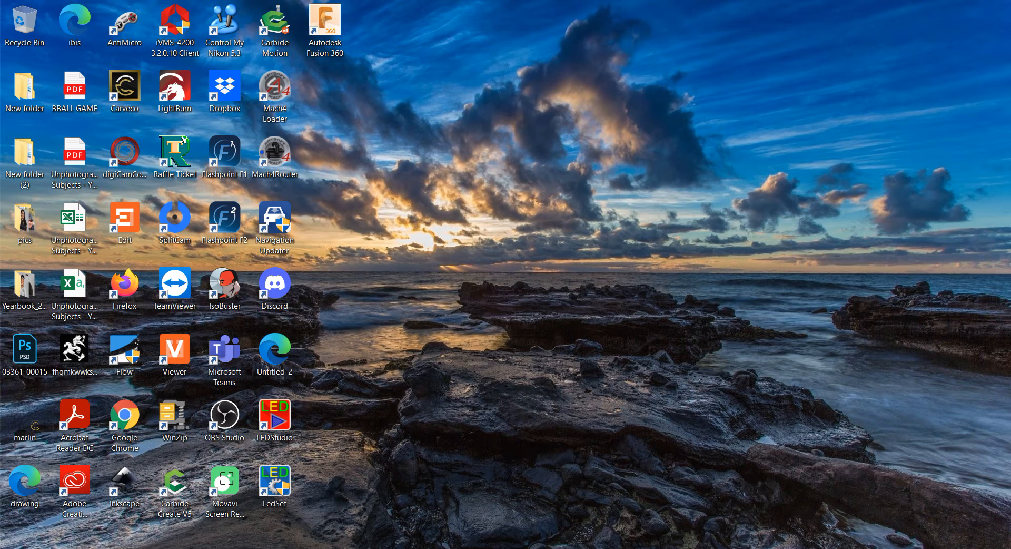
pyautogui.moveTo(500, 287)
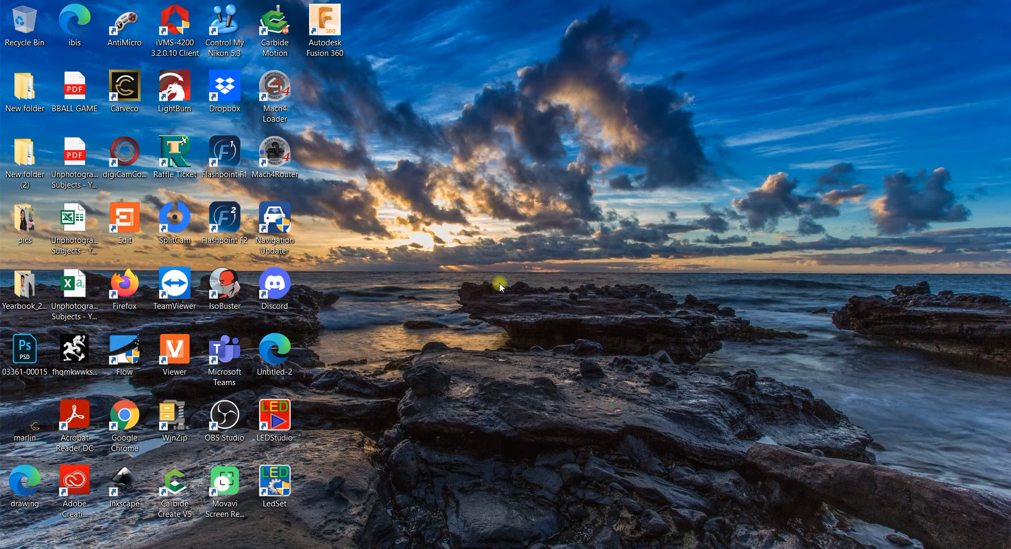
# Launch Carveco Maker from its desktop shortcut to reach the recent-models start page.
pyautogui.doubleClick(123, 86)
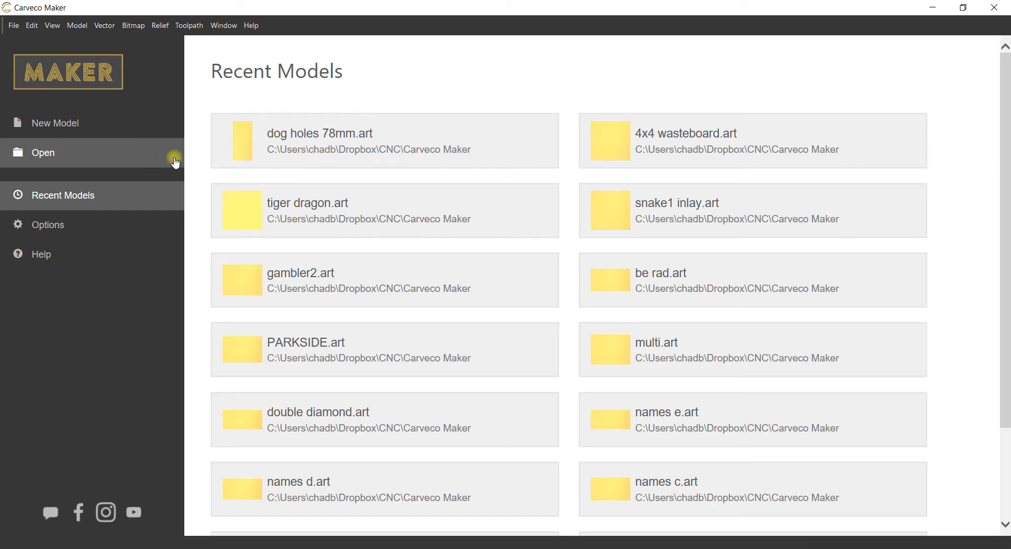
# Start a new model in inches and enter 24 for the width.
pyautogui.click(55, 122)
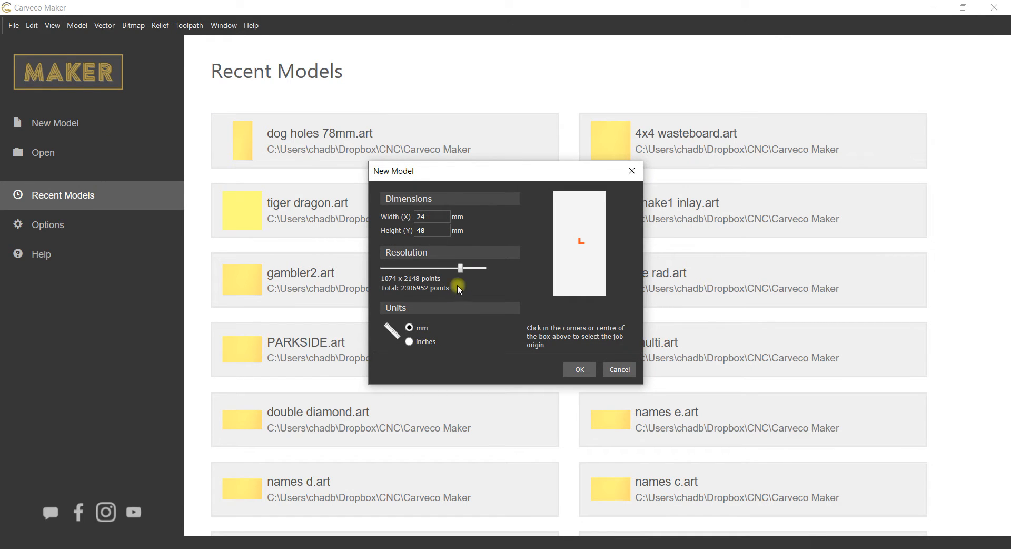
pyautogui.click(410, 341)
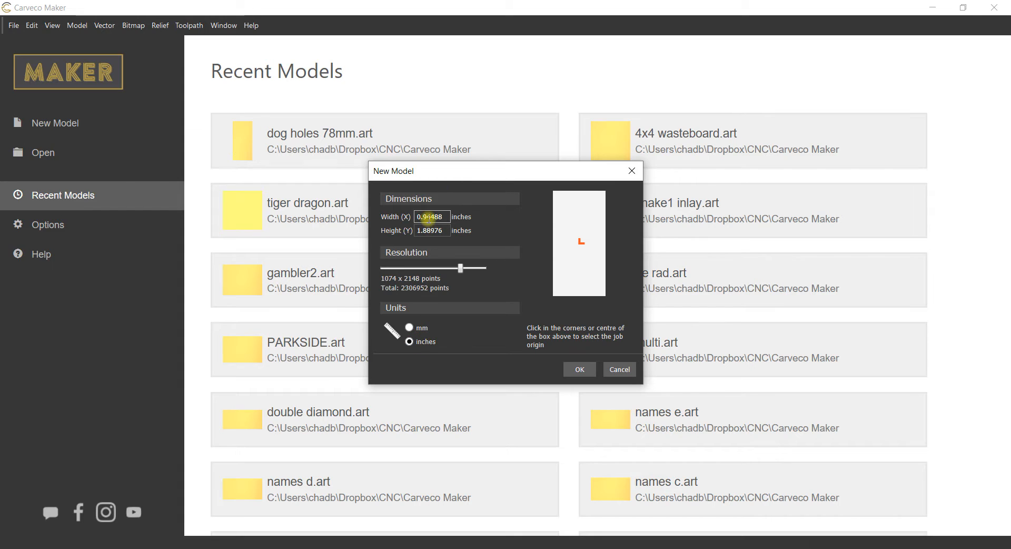
pyautogui.tripleClick(430, 216)
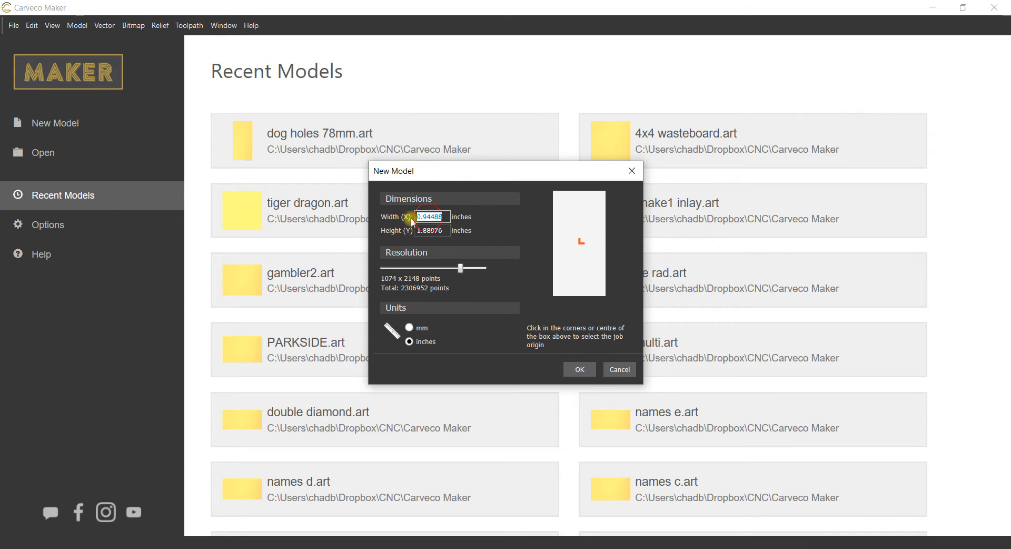
pyautogui.write('24')
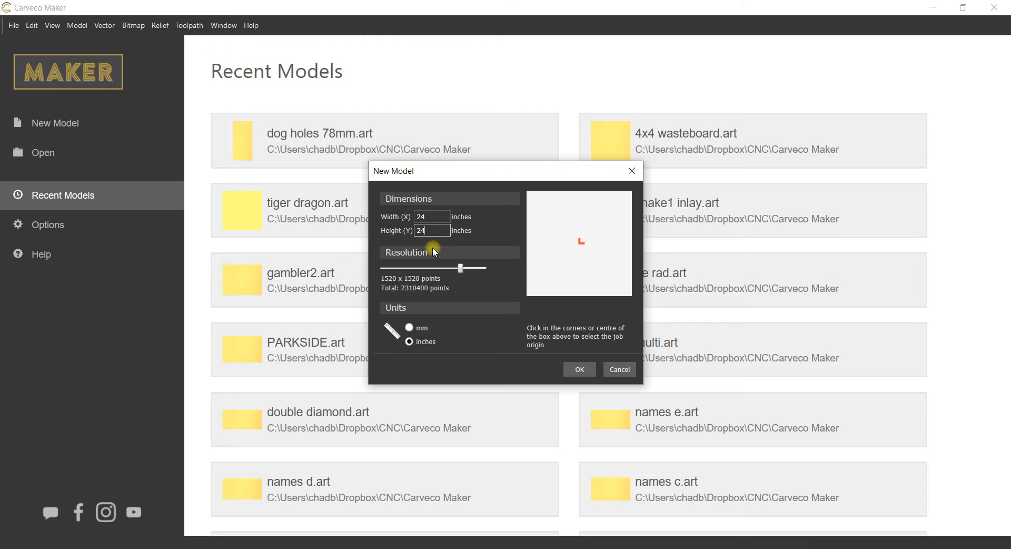
pyautogui.moveTo(473, 250)
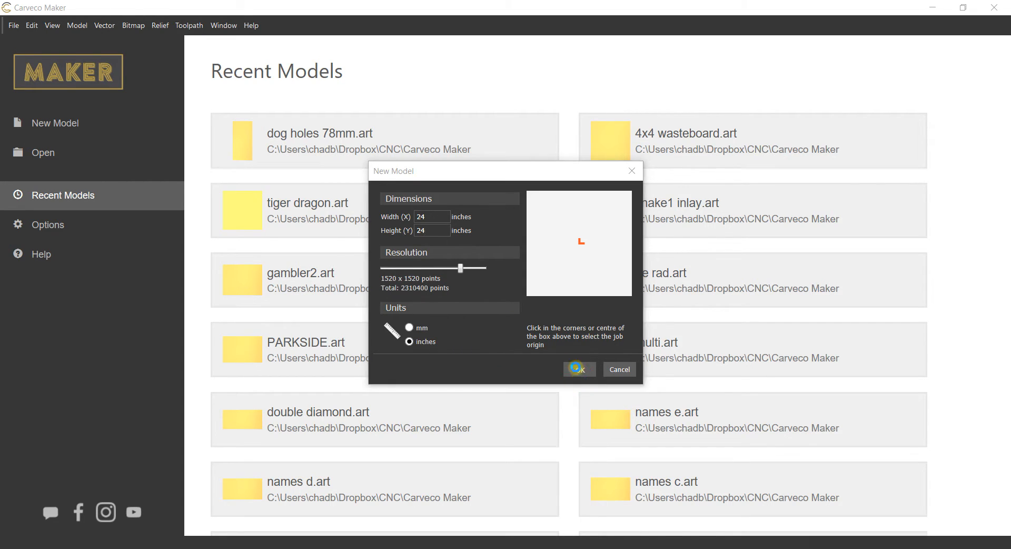
# Create the 24x24-inch model and set up a 0.75-inch circle at 0,0.
pyautogui.click(577, 369)
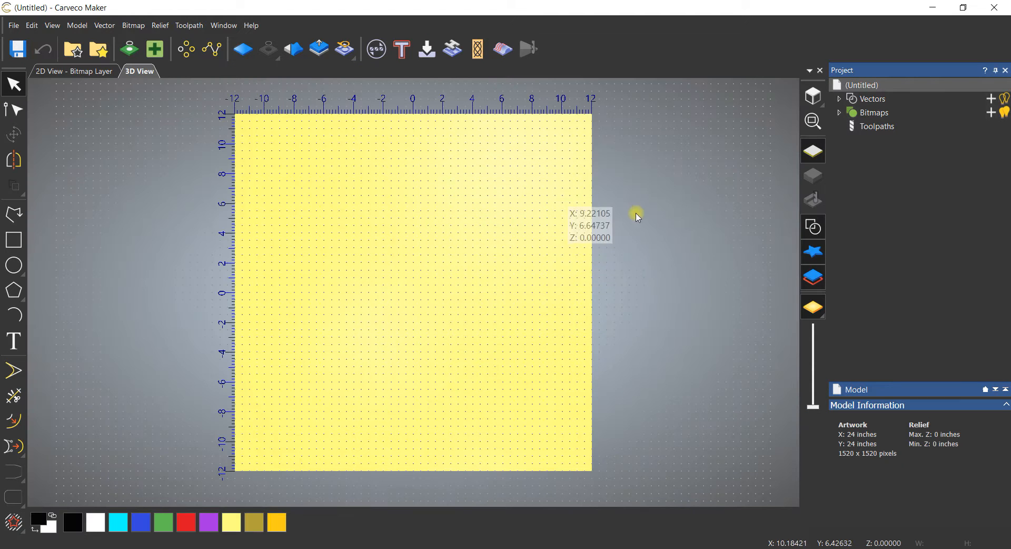
pyautogui.moveTo(739, 208)
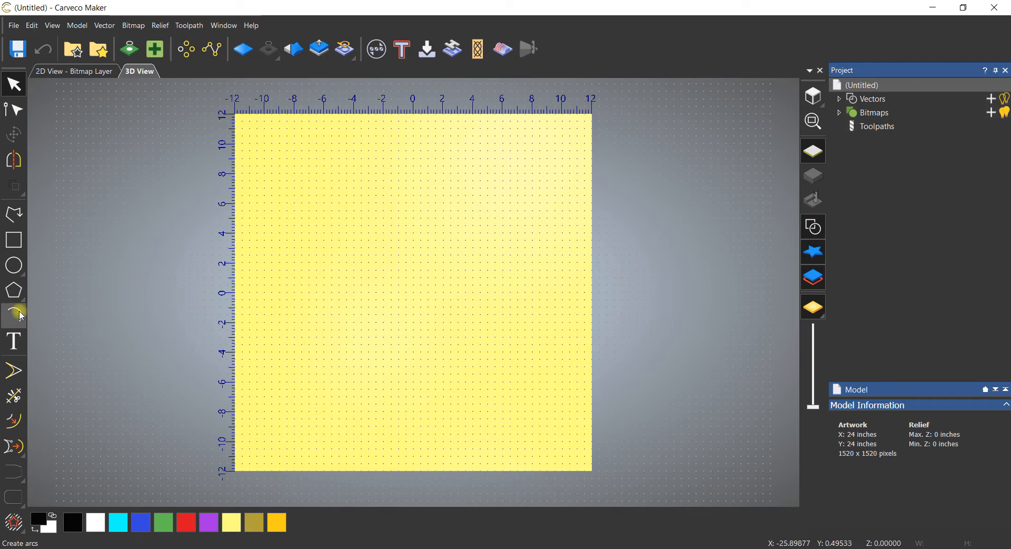
pyautogui.click(13, 265)
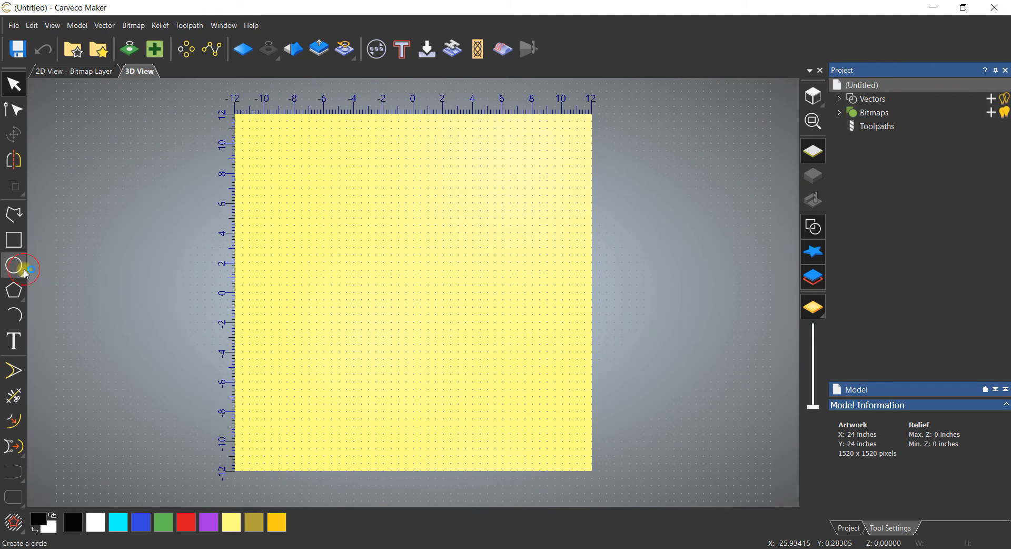
pyautogui.click(12, 265)
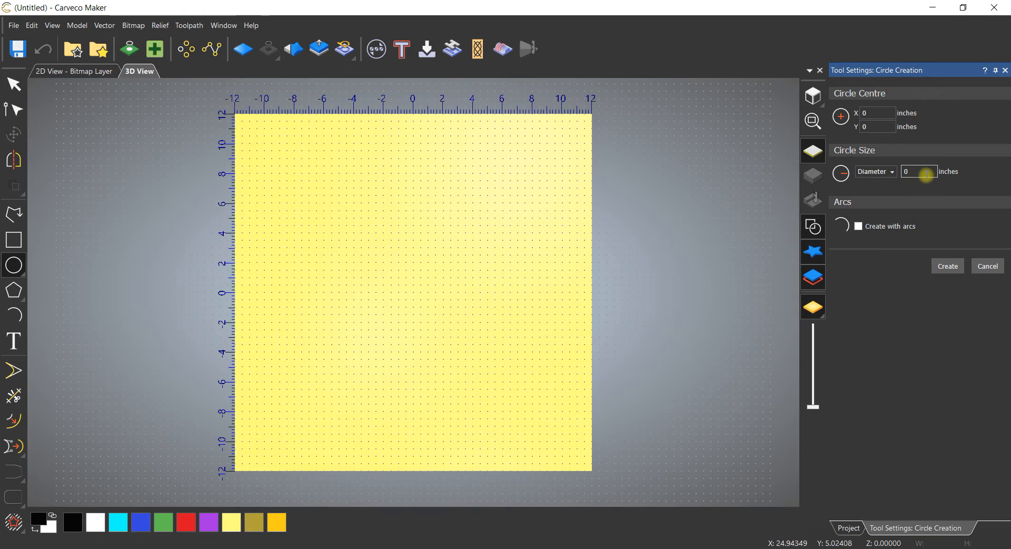
pyautogui.write('0.75')
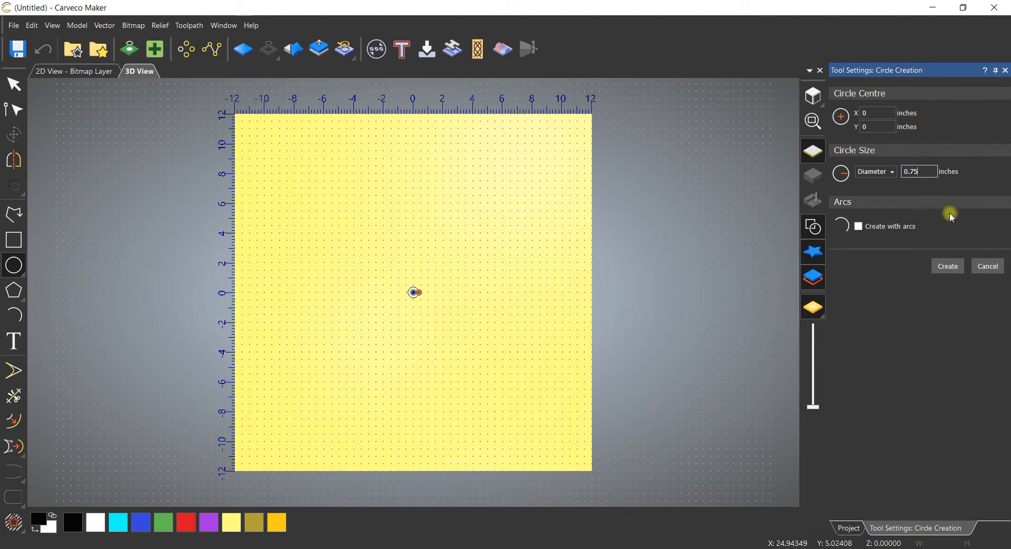
pyautogui.moveTo(881, 286)
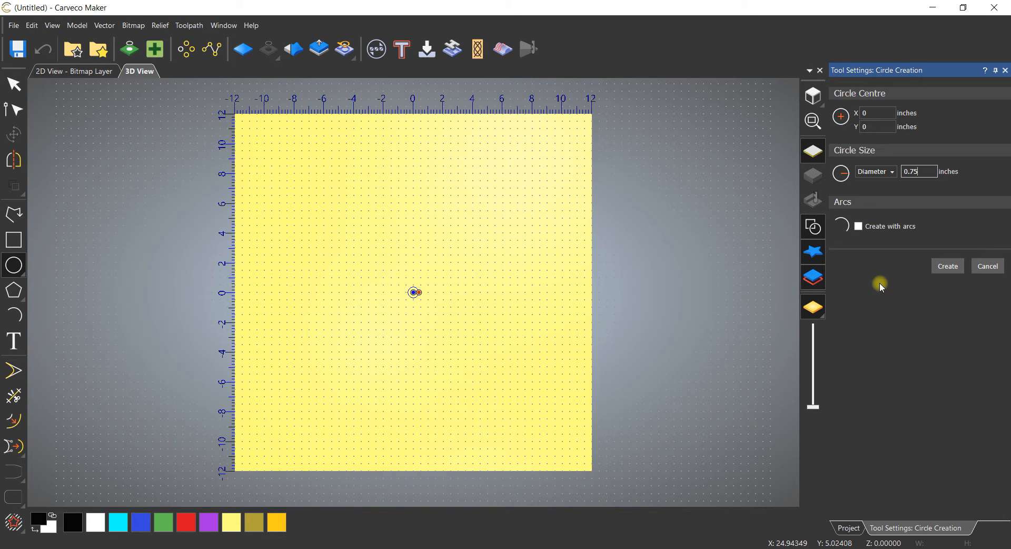
pyautogui.moveTo(929, 289)
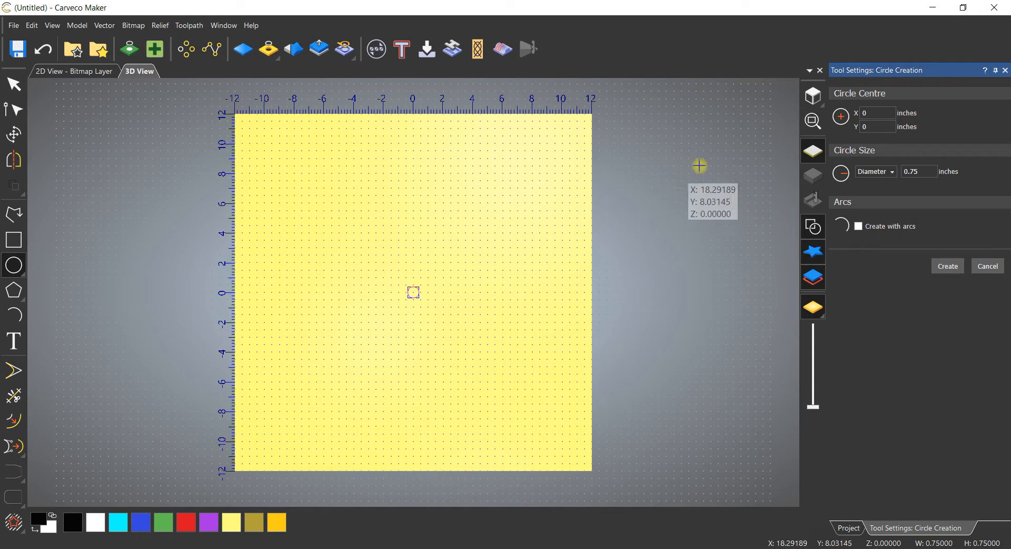
pyautogui.moveTo(703, 163)
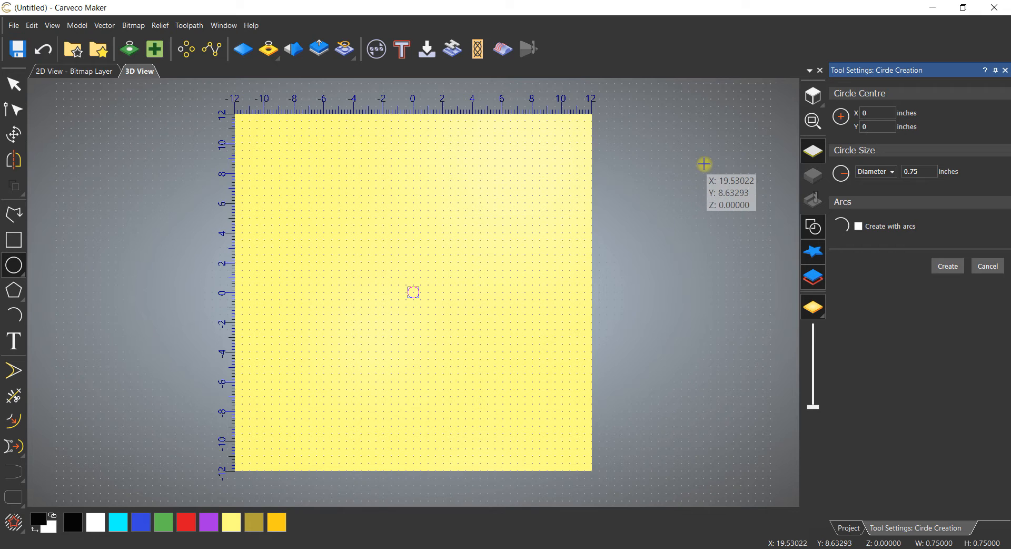
pyautogui.moveTo(89, 141)
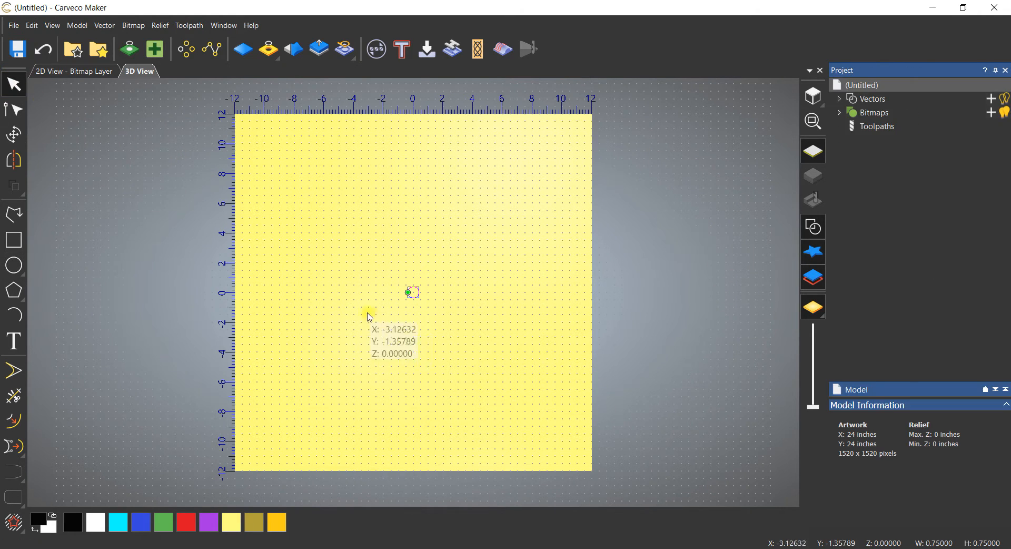
pyautogui.moveTo(129, 49)
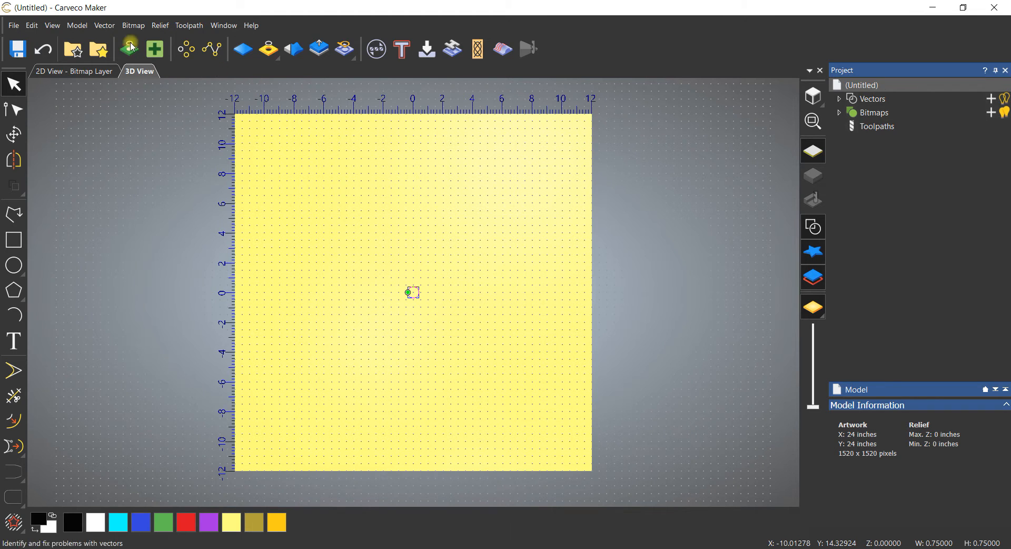
# Open Block Copy for the circle, with distances as offsets and 78 X offset.
pyautogui.click(31, 26)
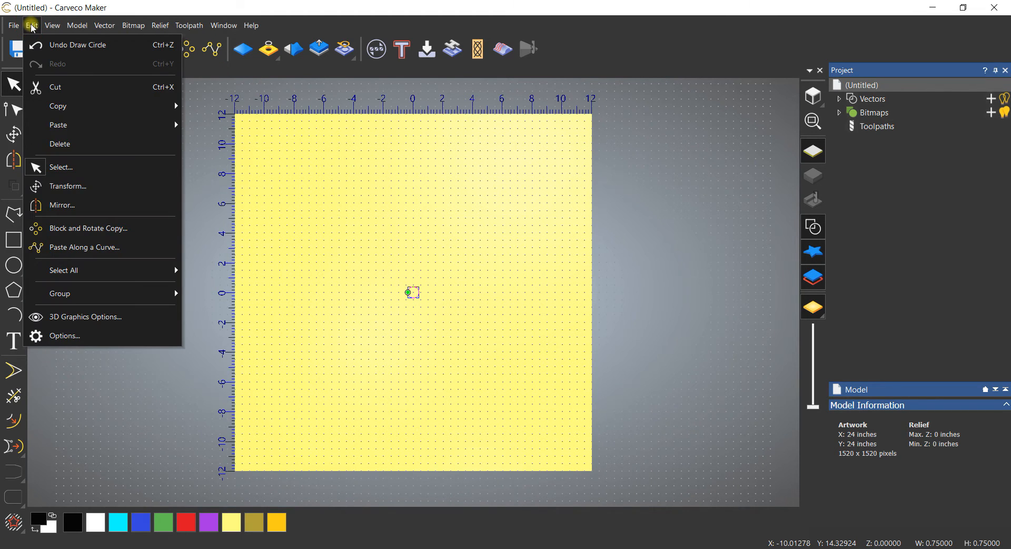
pyautogui.moveTo(88, 227)
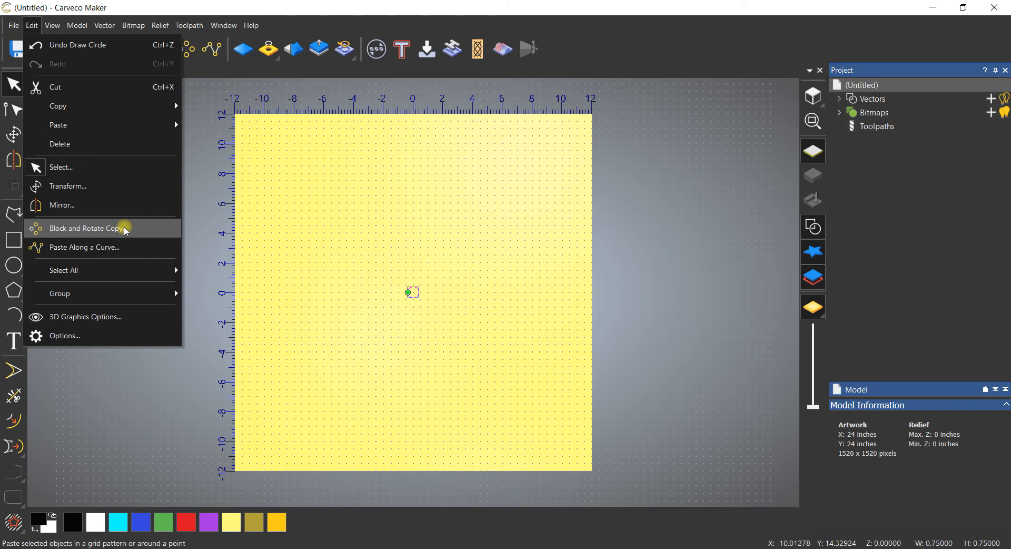
pyautogui.click(86, 227)
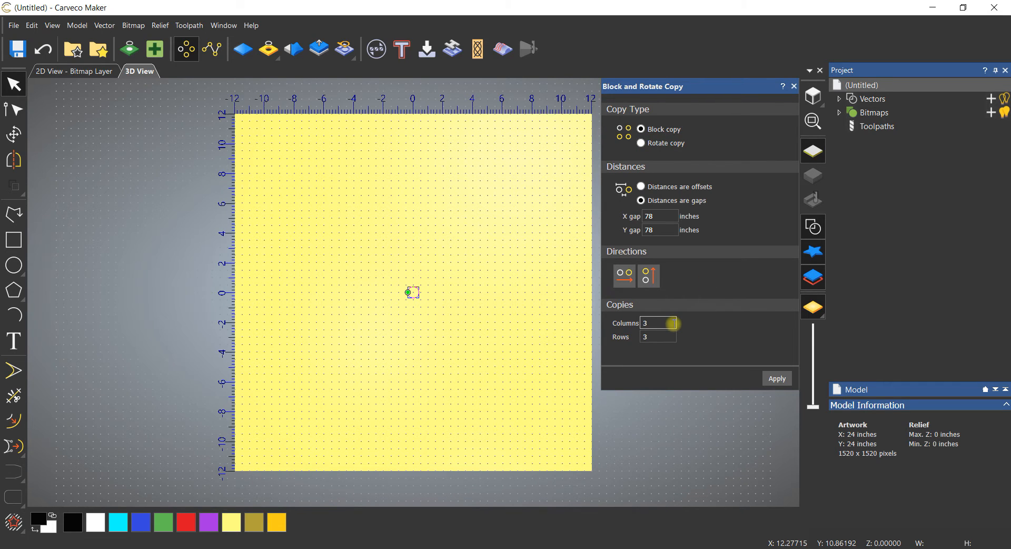
pyautogui.moveTo(737, 171)
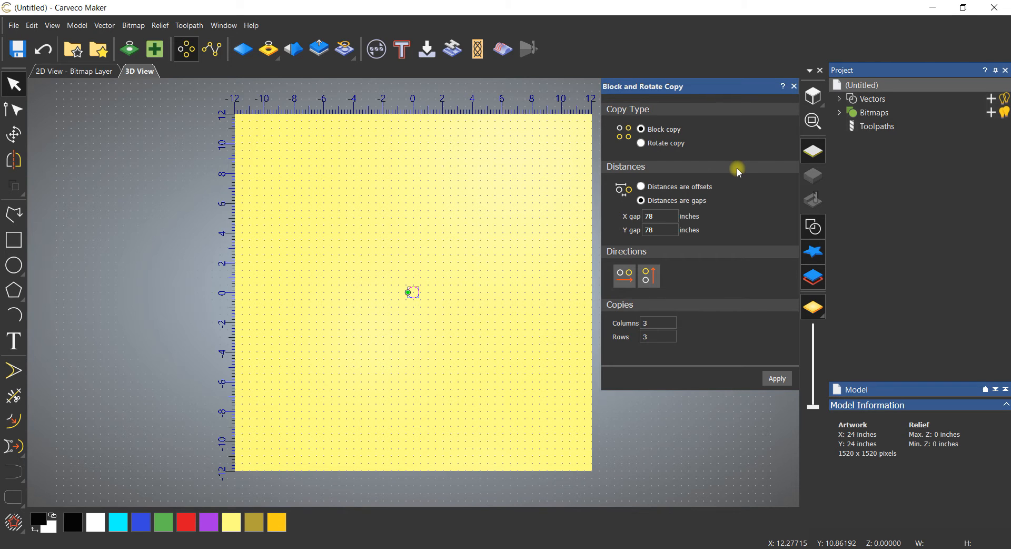
pyautogui.moveTo(695, 179)
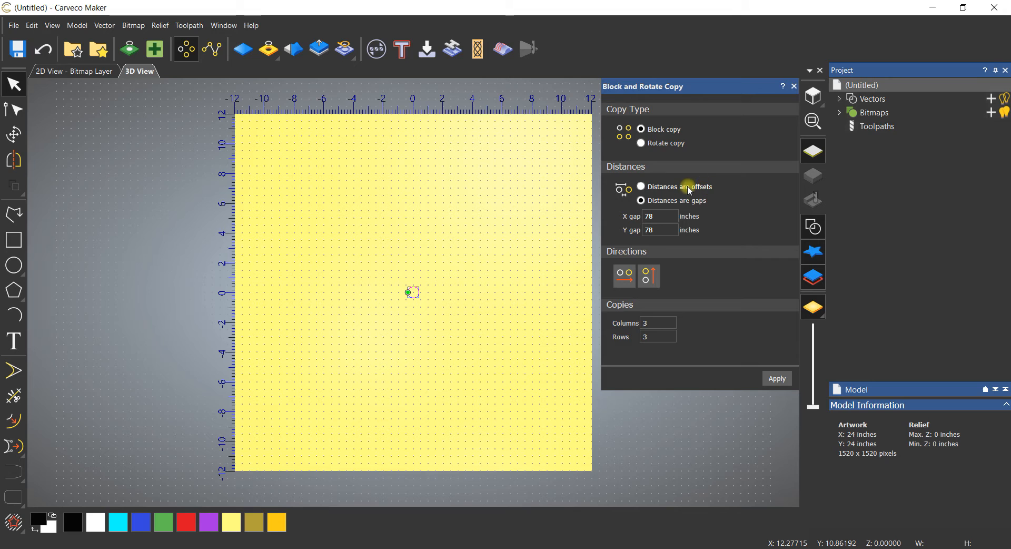
pyautogui.click(640, 186)
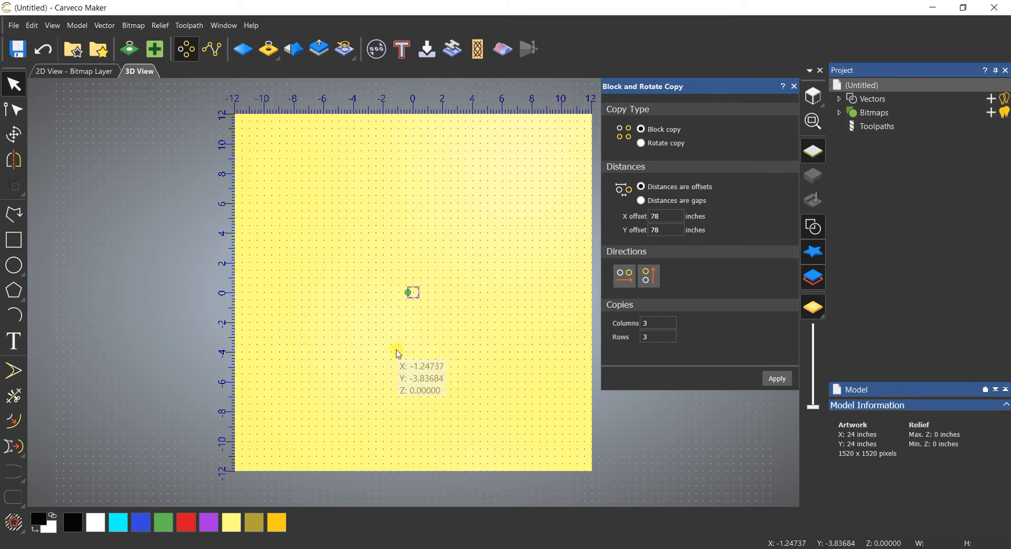
pyautogui.click(666, 215)
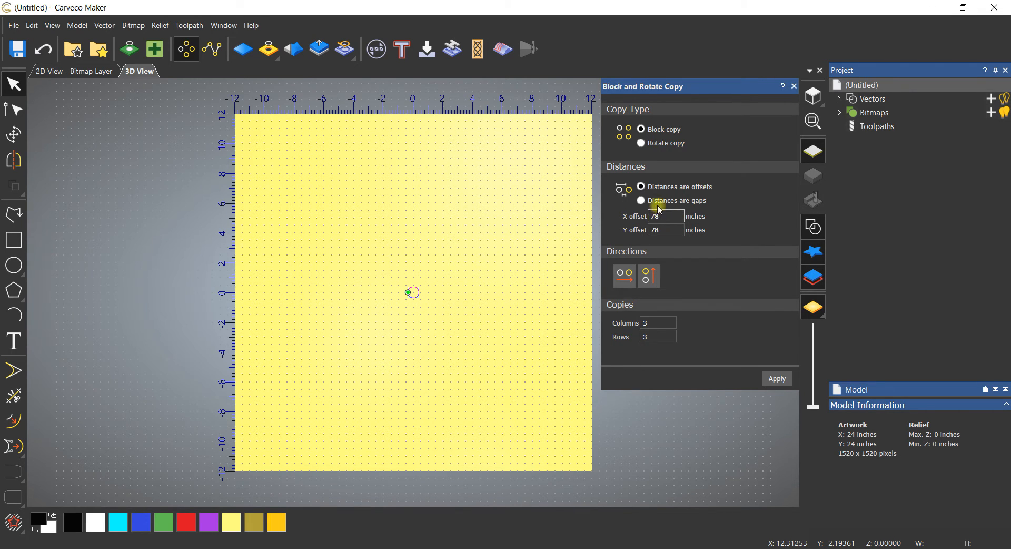
pyautogui.click(641, 201)
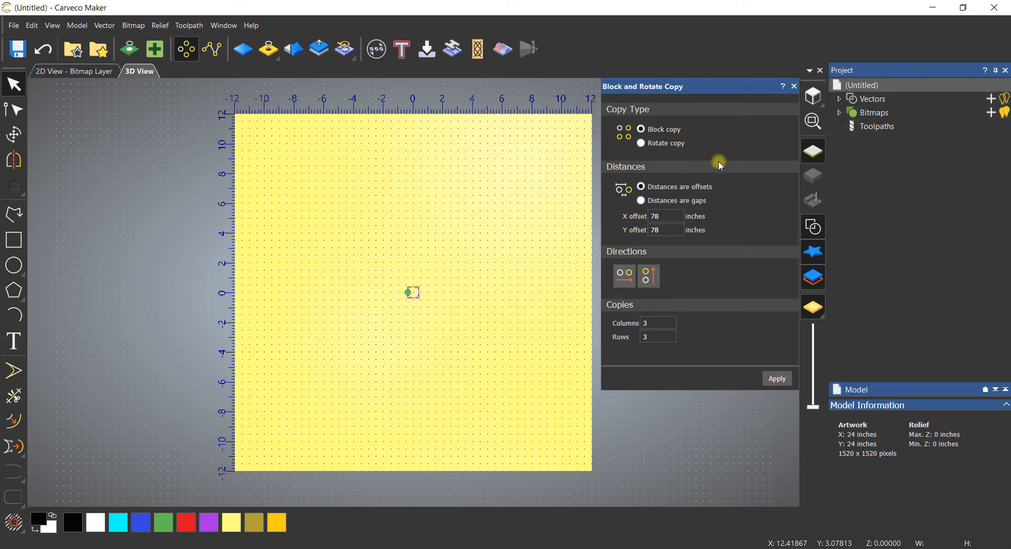
pyautogui.moveTo(518, 270)
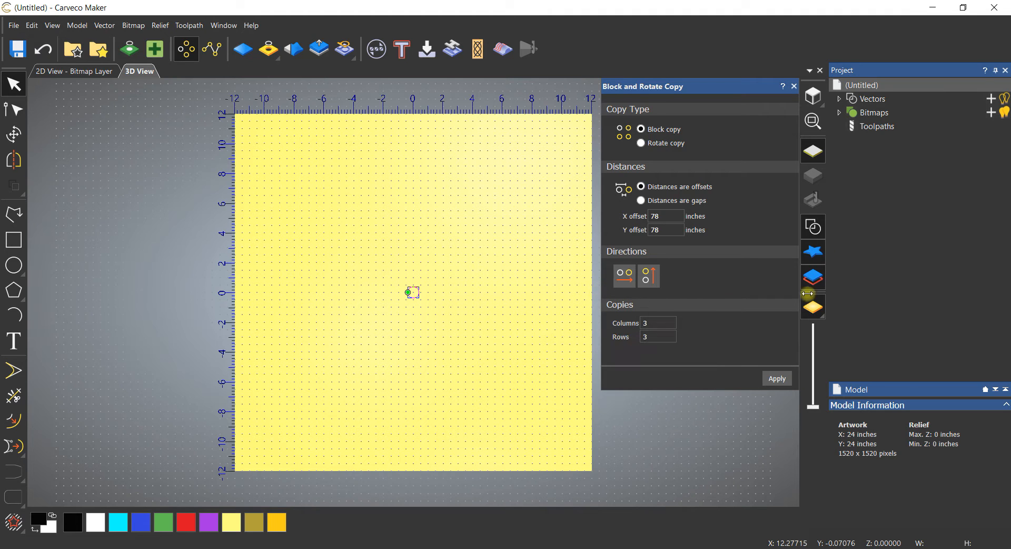
pyautogui.moveTo(181, 97)
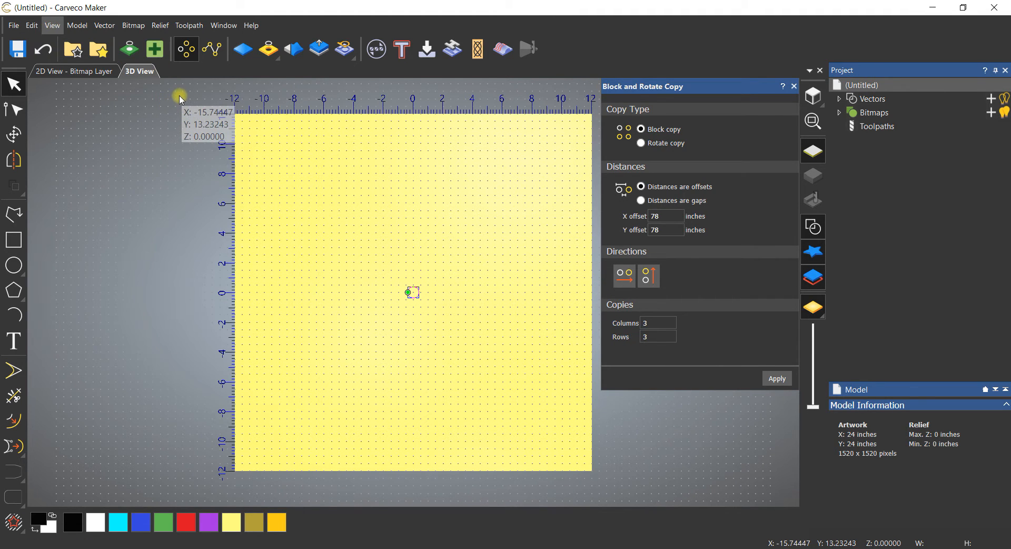
pyautogui.moveTo(495, 111)
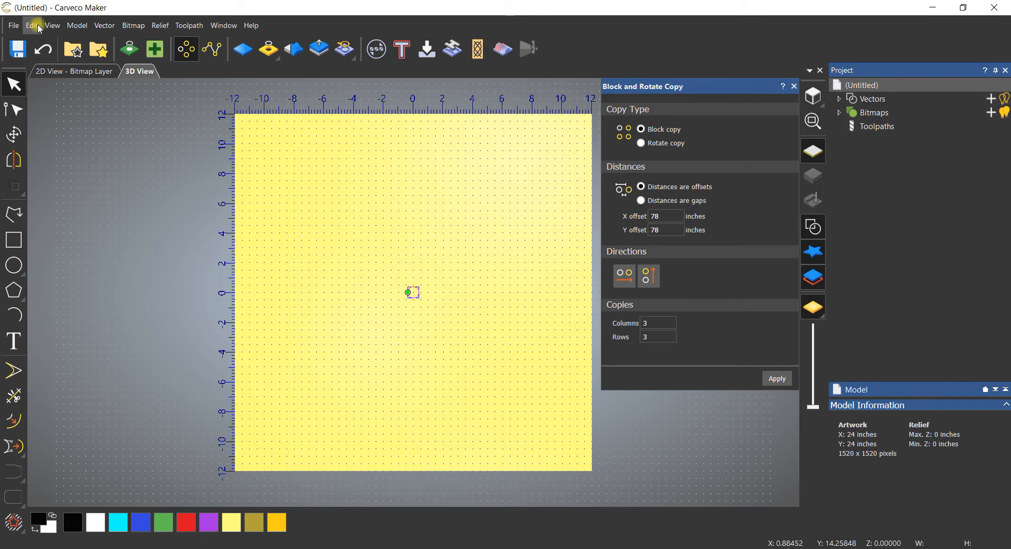
# Change the model units to millimetres and enter 6 block-copy columns and rows.
pyautogui.click(76, 25)
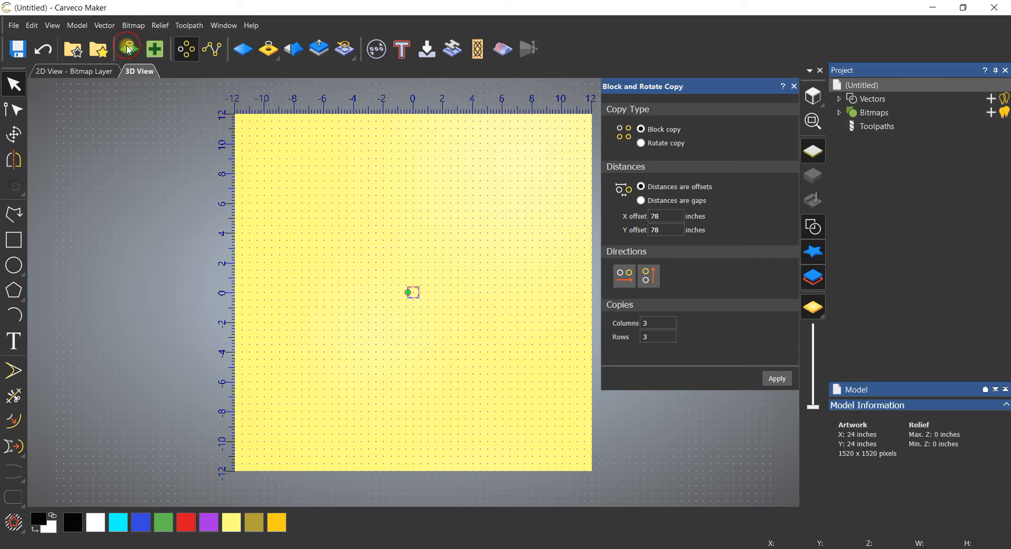
pyautogui.click(127, 49)
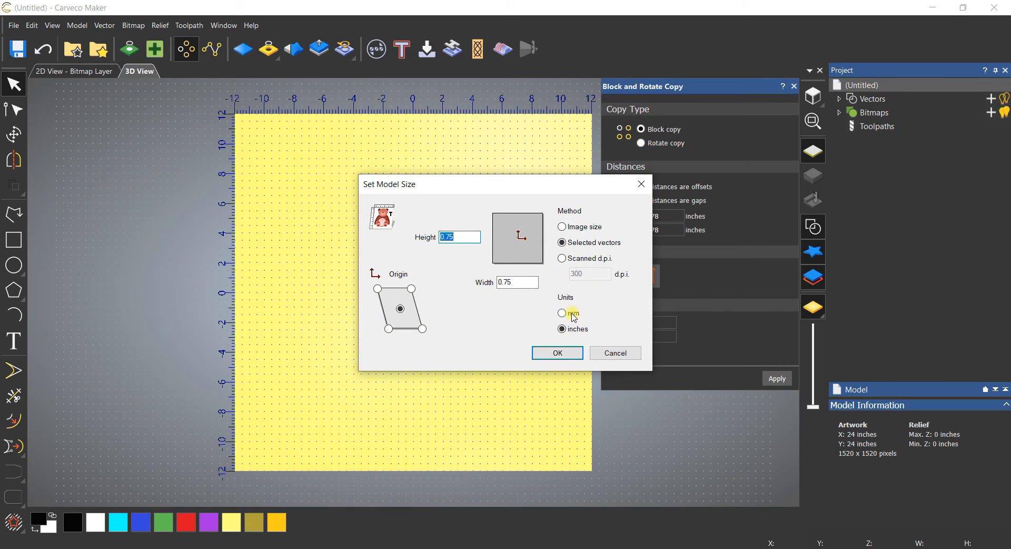
pyautogui.moveTo(569, 317)
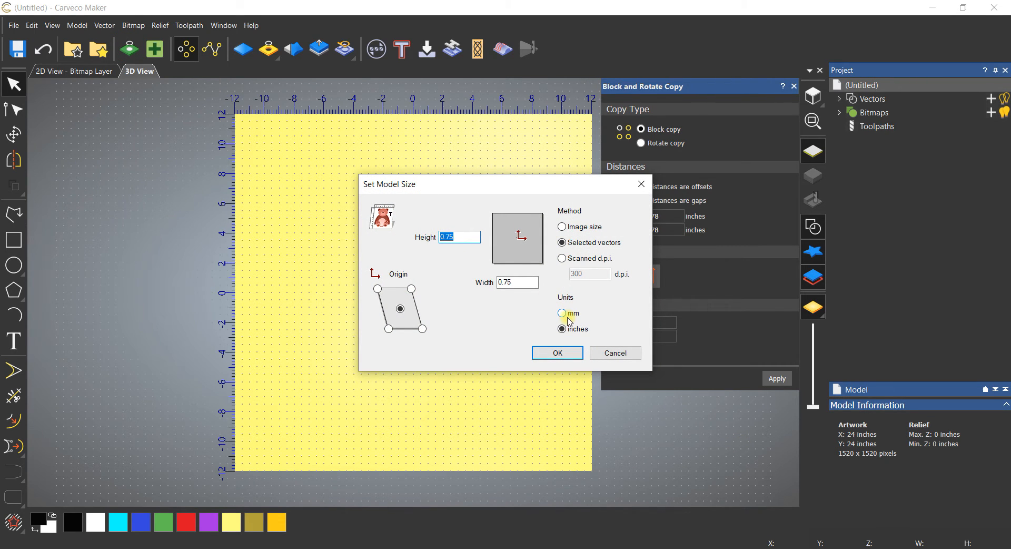
pyautogui.click(562, 313)
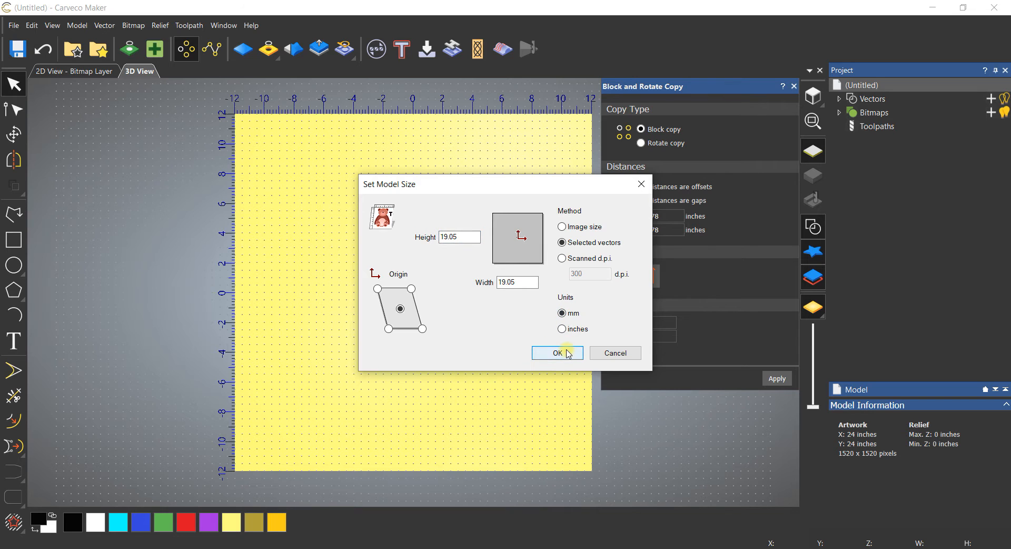
pyautogui.click(556, 352)
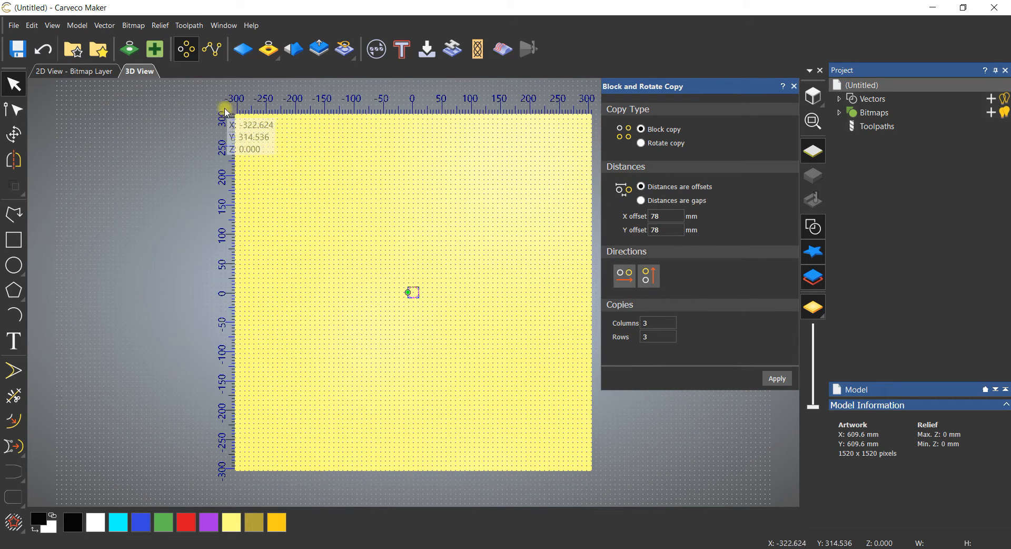
pyautogui.moveTo(263, 105)
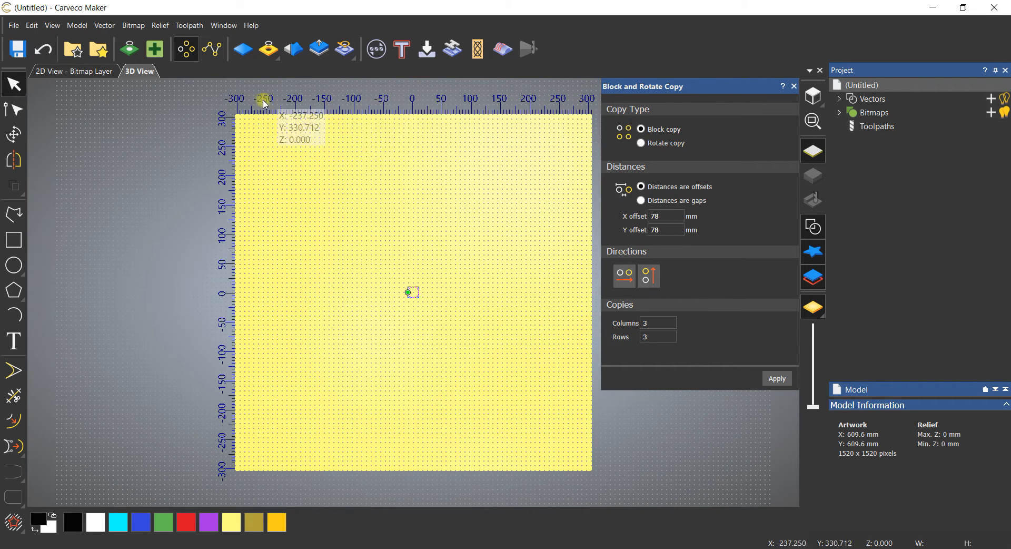
pyautogui.moveTo(250, 70)
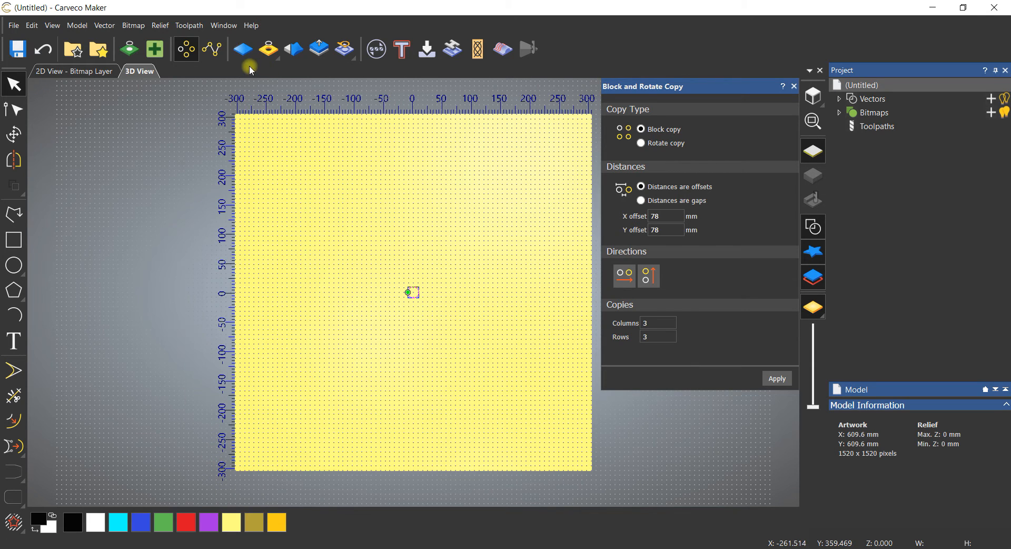
pyautogui.moveTo(489, 136)
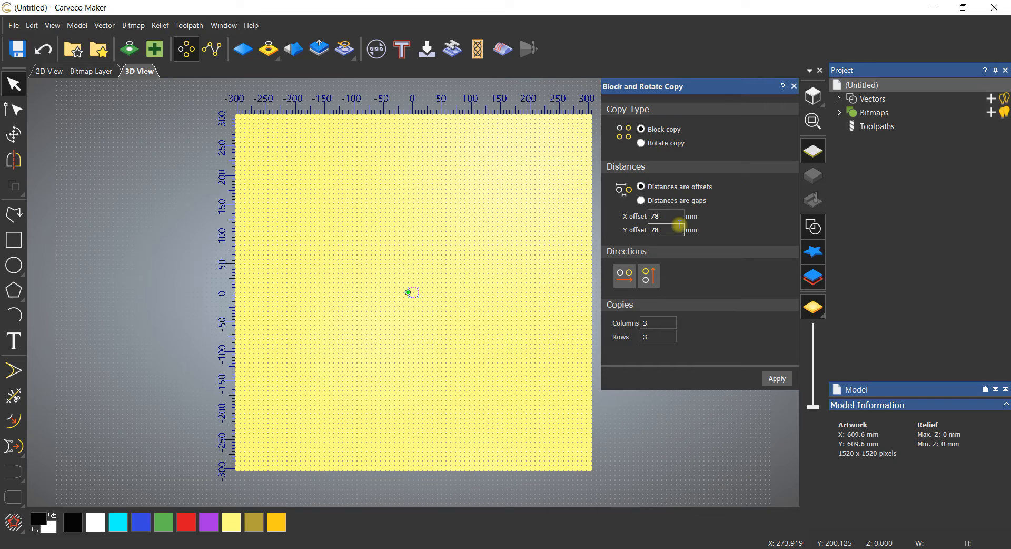
pyautogui.moveTo(440, 293)
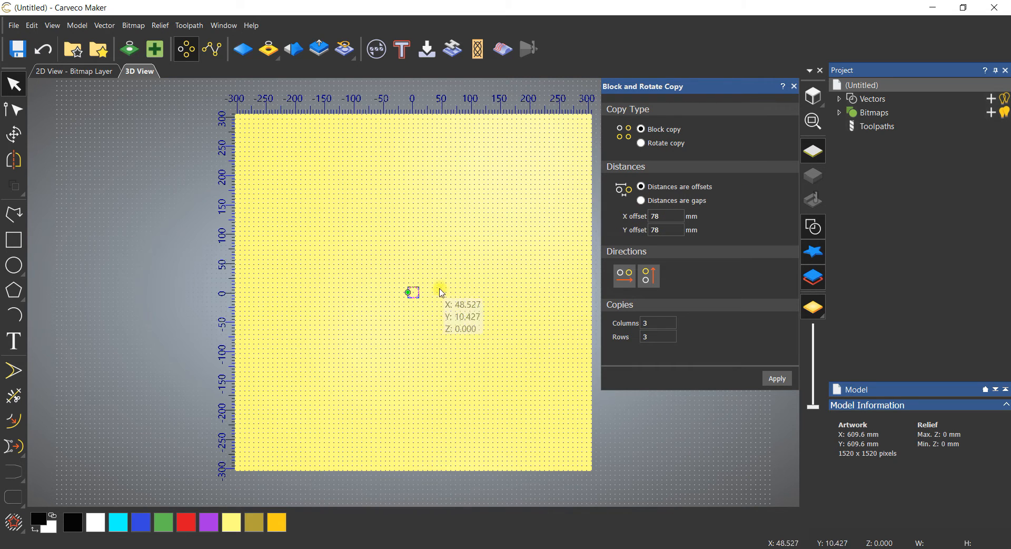
pyautogui.moveTo(277, 195)
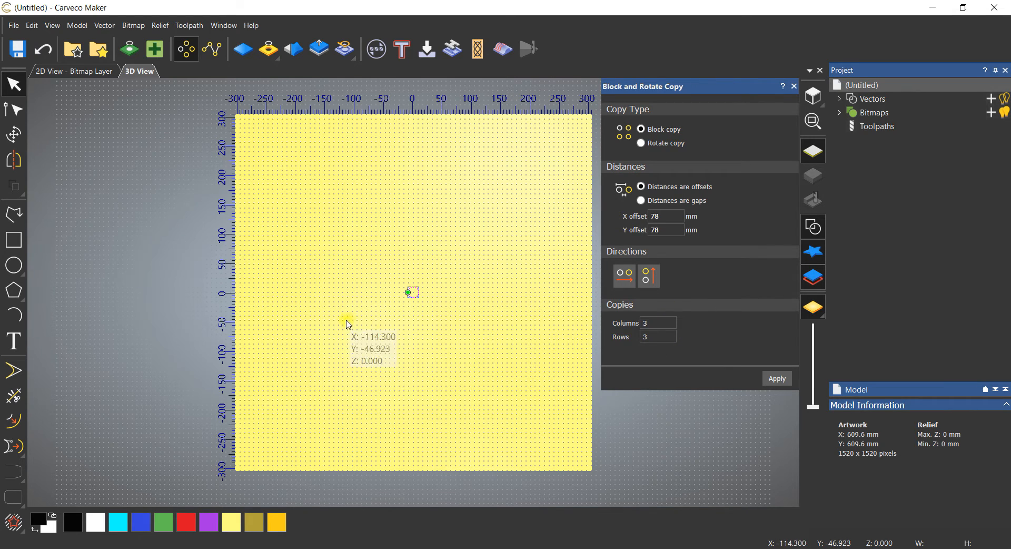
pyautogui.moveTo(553, 278)
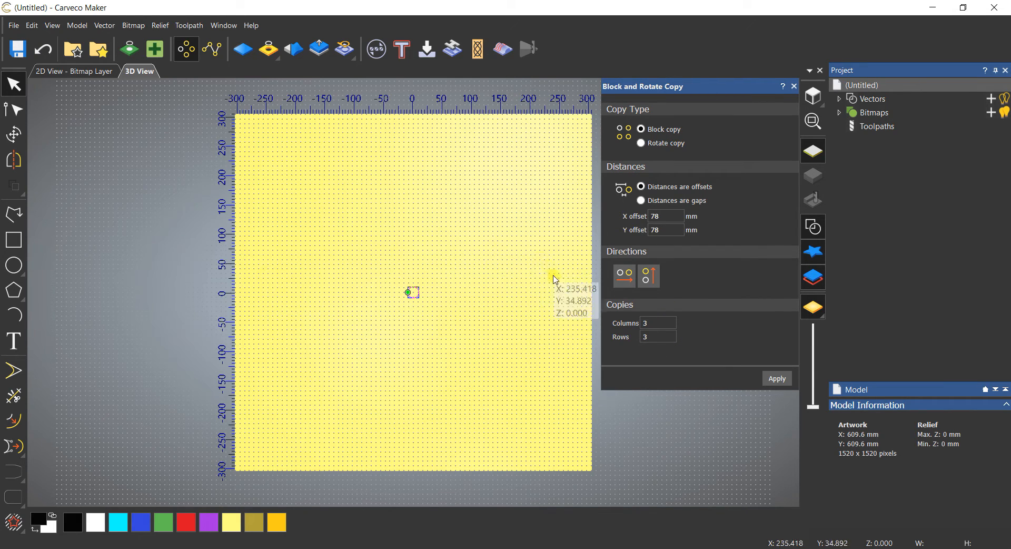
pyautogui.moveTo(420, 321)
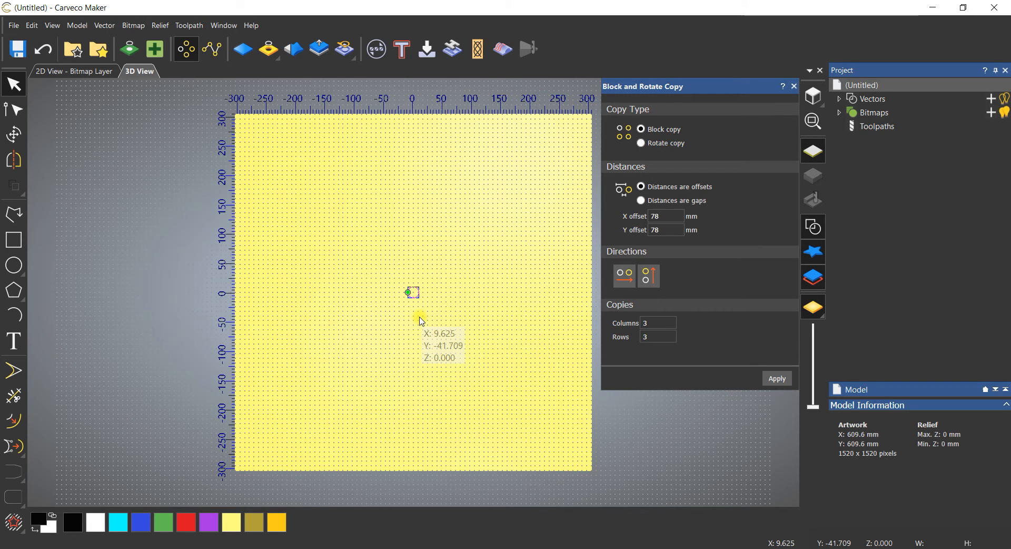
pyautogui.moveTo(385, 143)
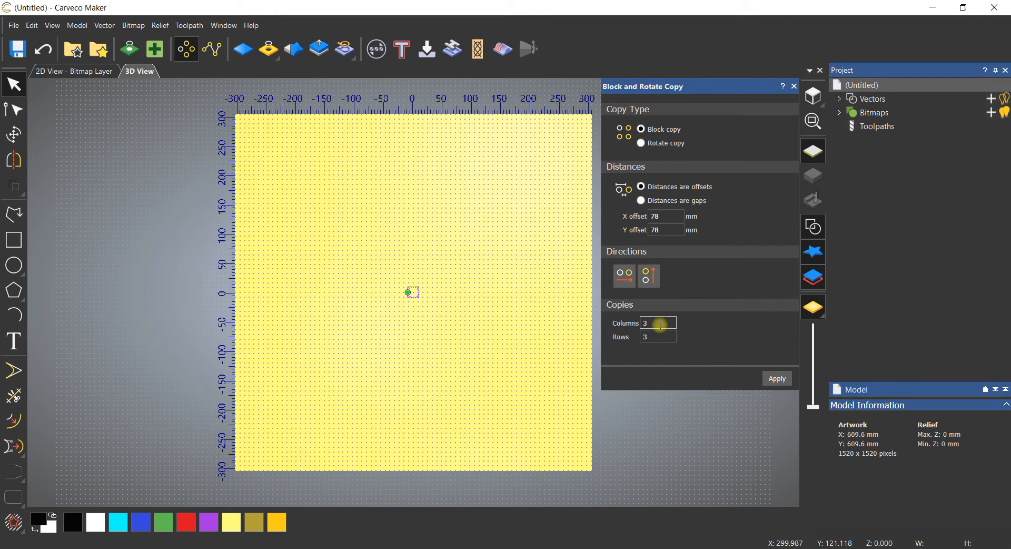
pyautogui.click(653, 323)
pyautogui.write('6')
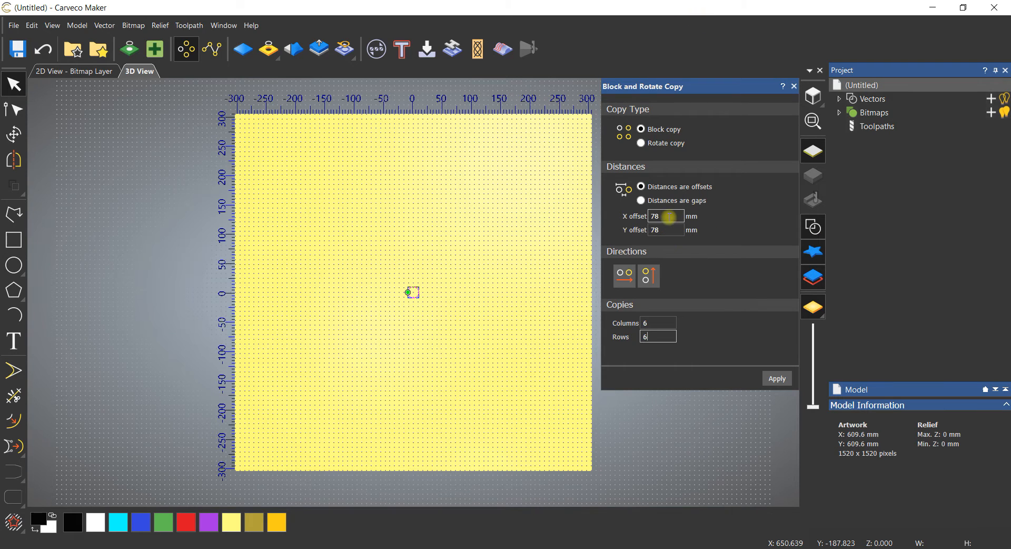
pyautogui.moveTo(815, 378)
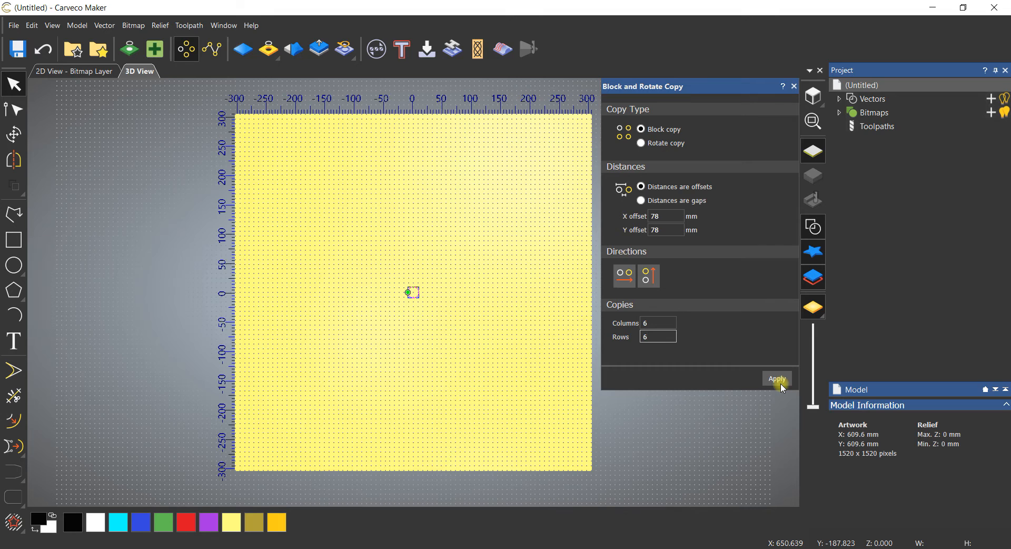
# Apply the block copy and accept the 6x6 circle grid at 78 mm spacing.
pyautogui.click(776, 378)
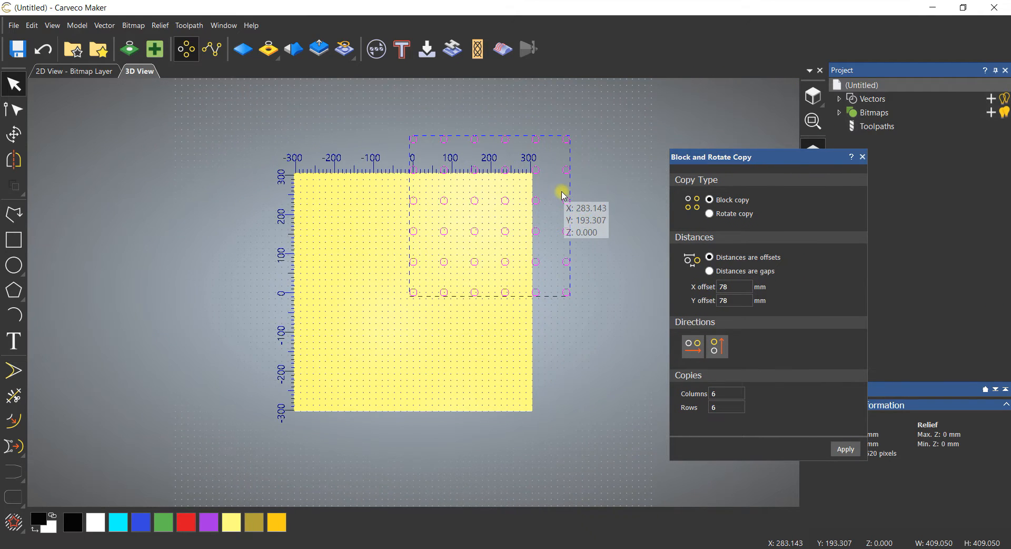
pyautogui.moveTo(566, 189)
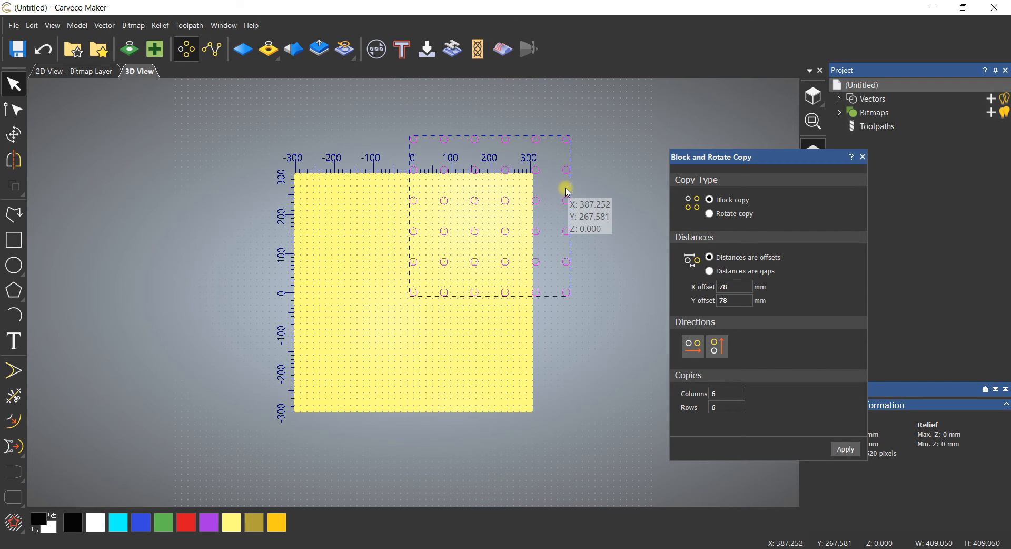
pyautogui.moveTo(529, 204)
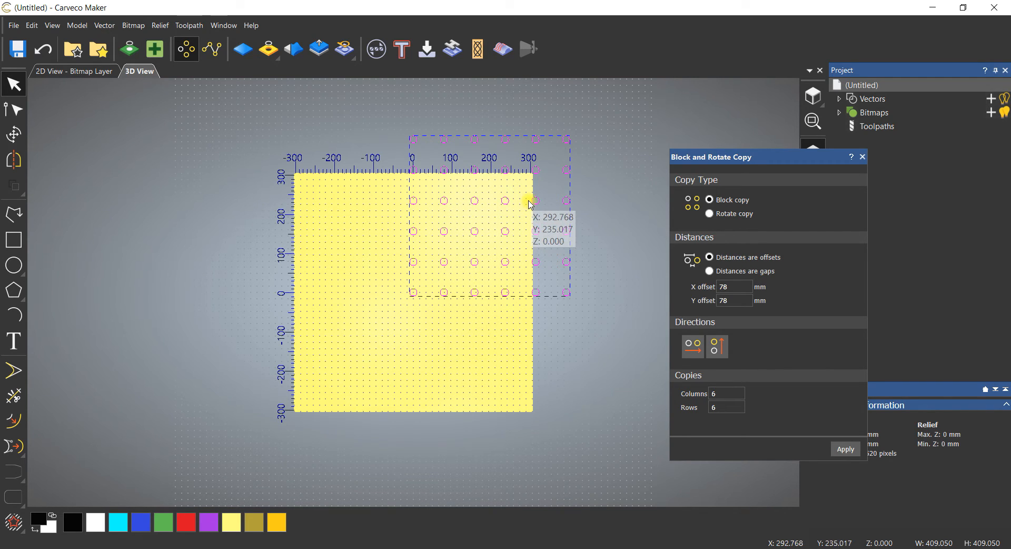
pyautogui.rightClick(528, 201)
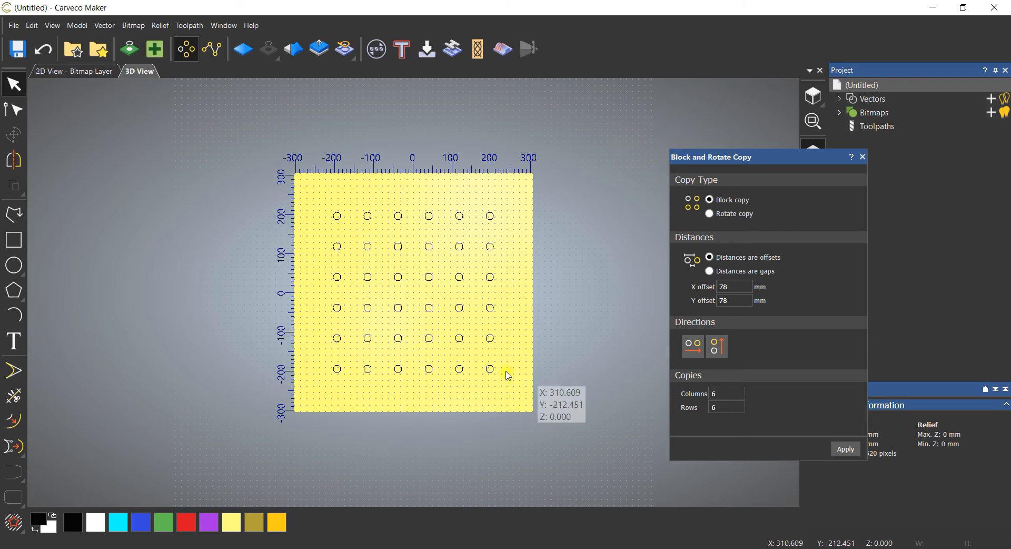
pyautogui.moveTo(435, 403)
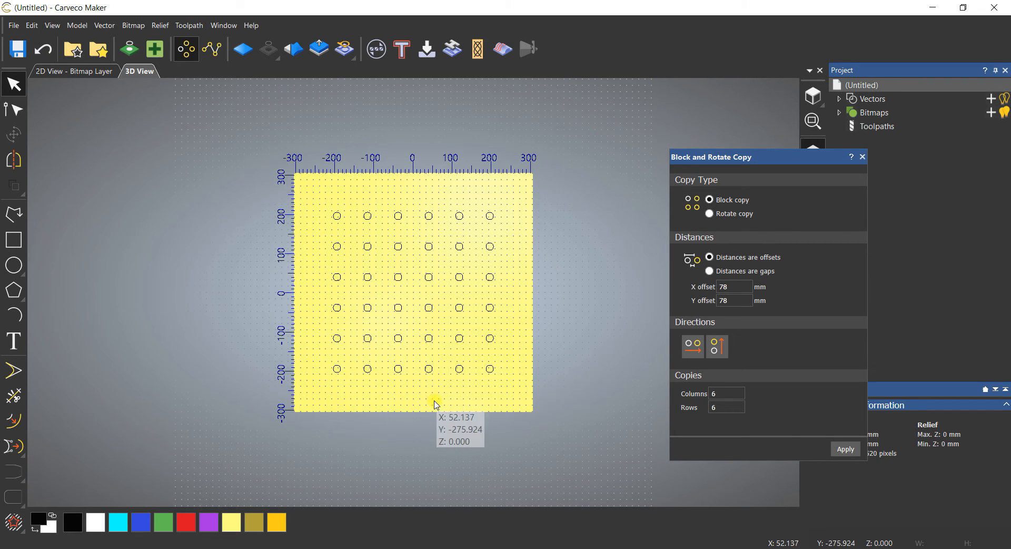
pyautogui.moveTo(572, 222)
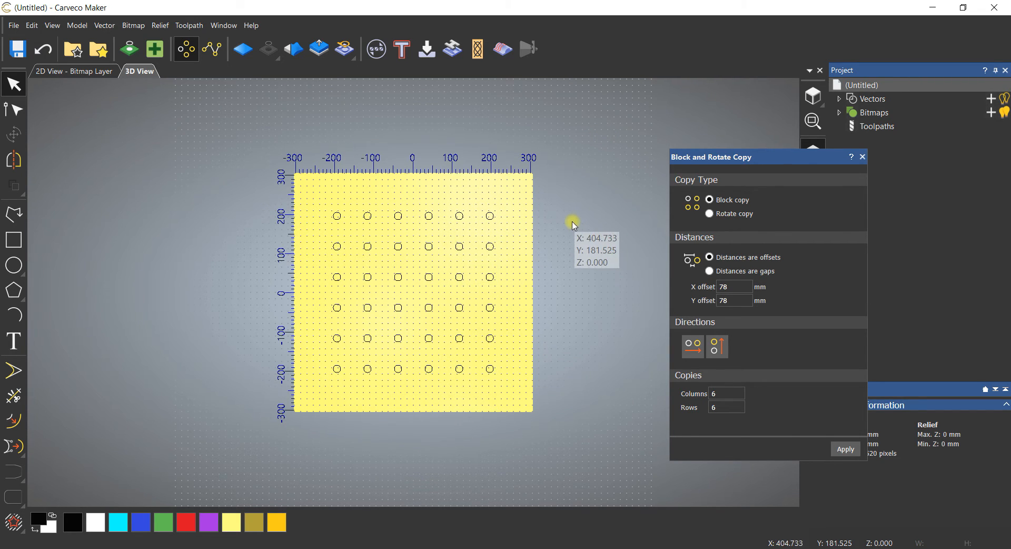
pyautogui.moveTo(503, 173)
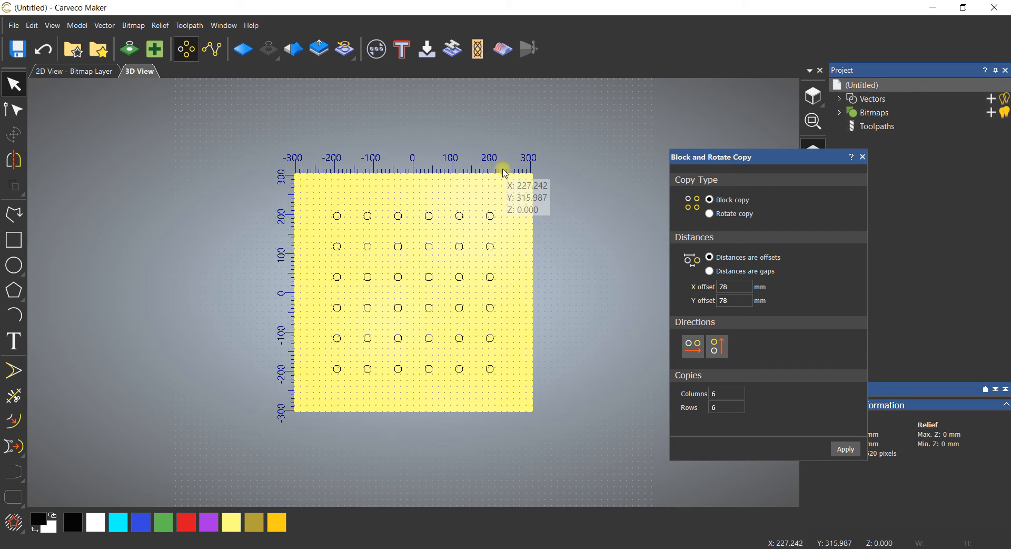
pyautogui.moveTo(524, 240)
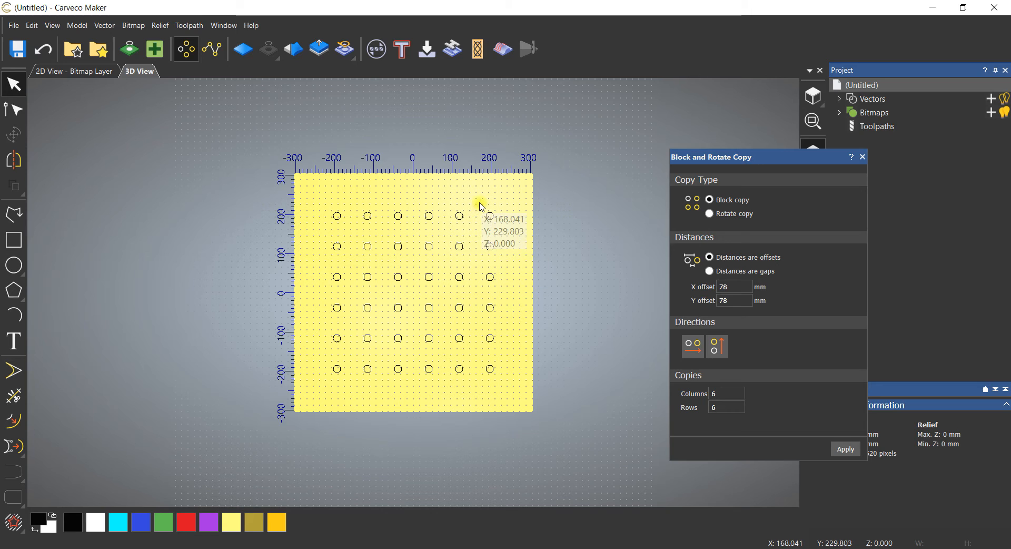
# Copy the rightmost circle column once more, 78 mm right, using 2 columns, 1 row.
pyautogui.moveTo(480, 207); pyautogui.dragTo(516, 406)
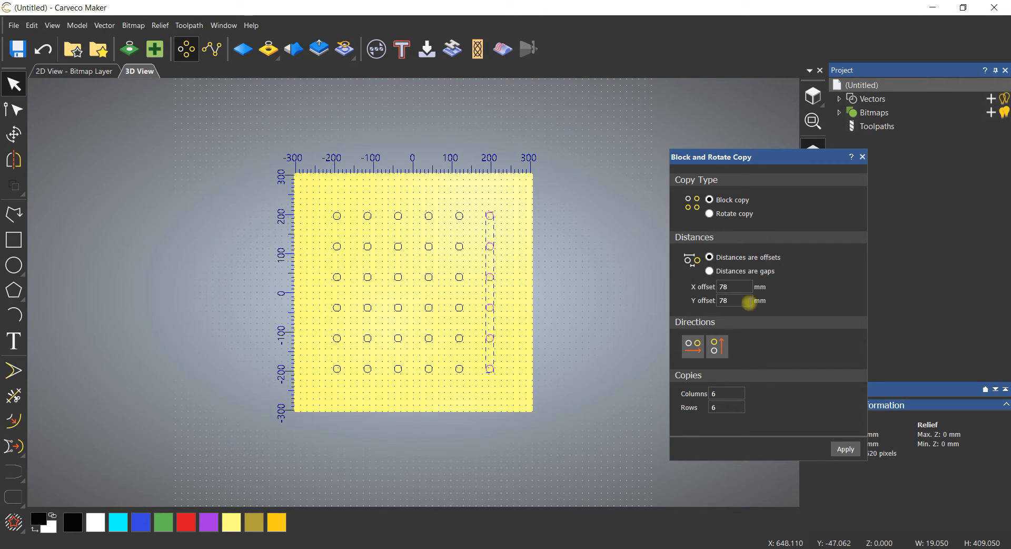
pyautogui.moveTo(744, 387)
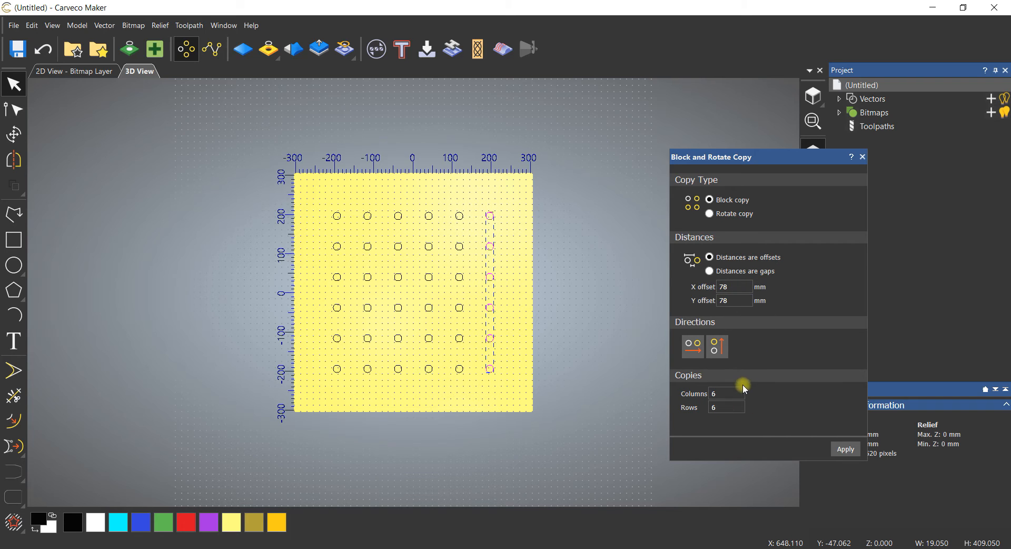
pyautogui.click(726, 393)
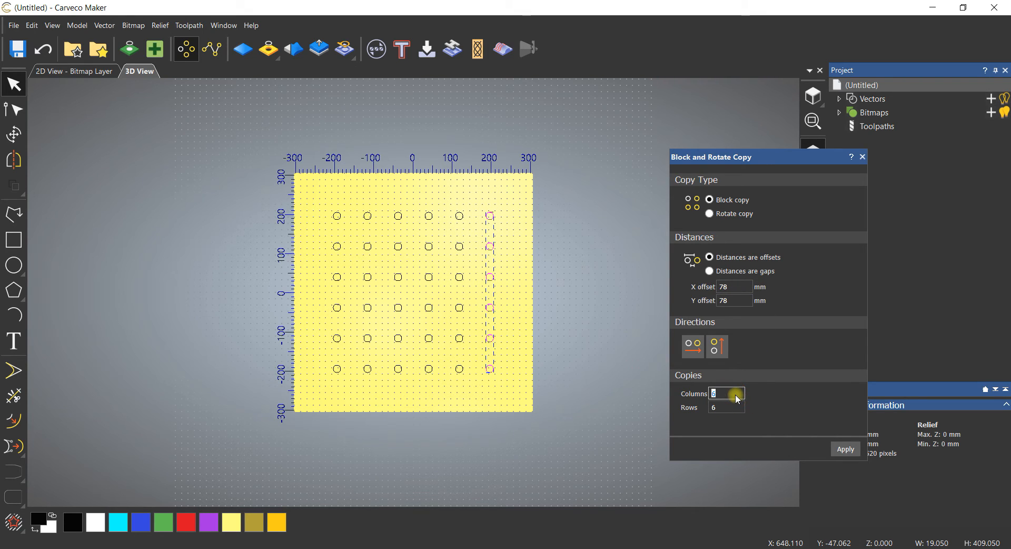
pyautogui.click(722, 407)
pyautogui.write('1')
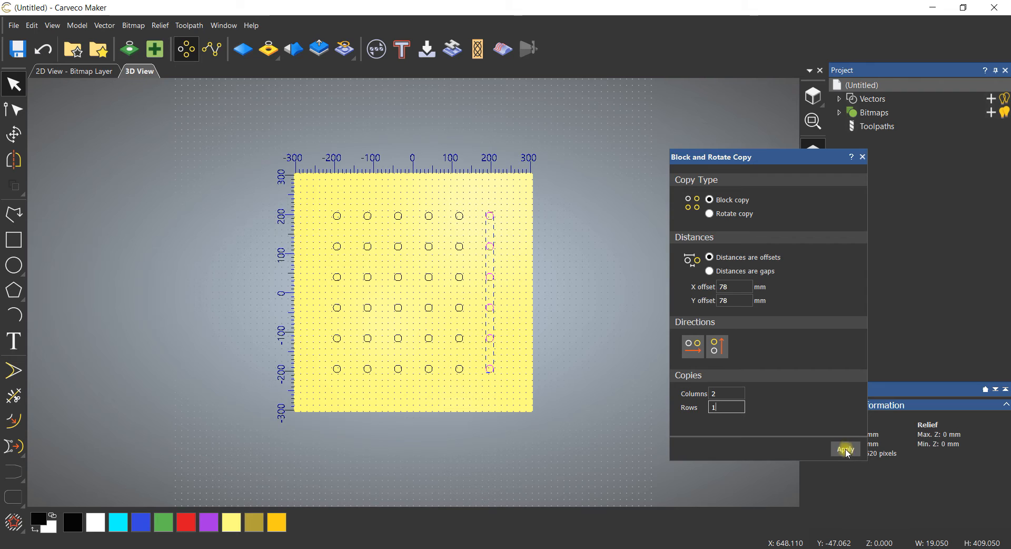
pyautogui.click(845, 449)
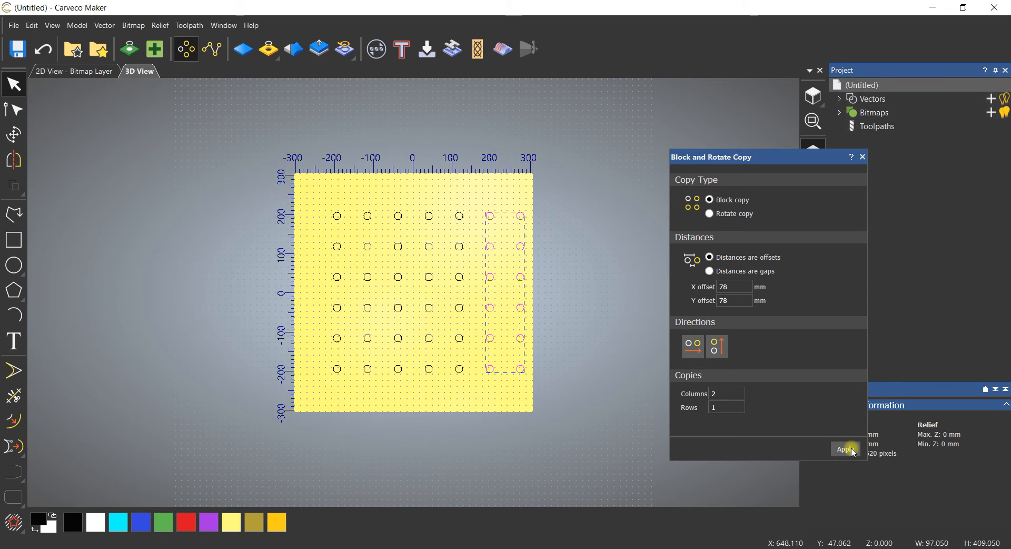
pyautogui.moveTo(314, 203)
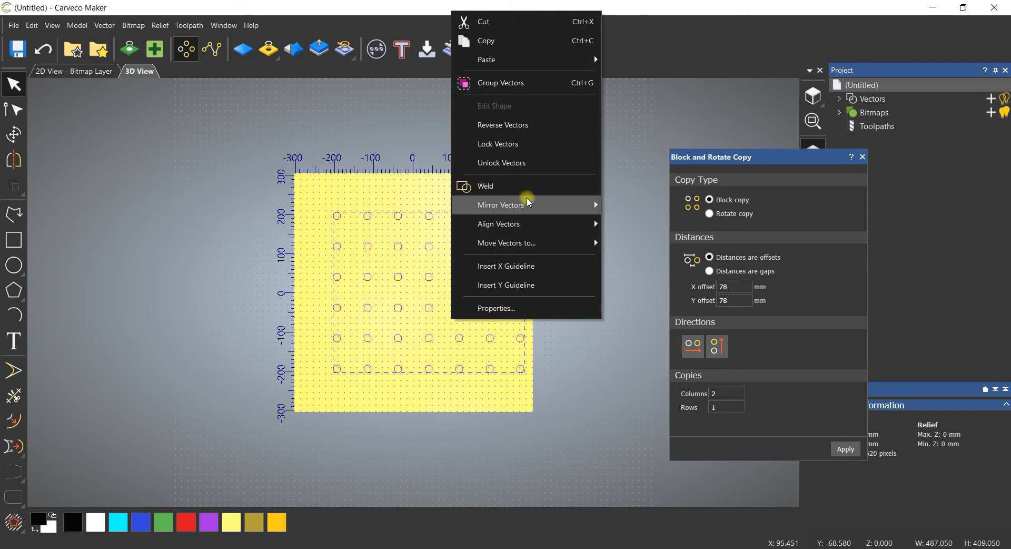
pyautogui.moveTo(499, 223)
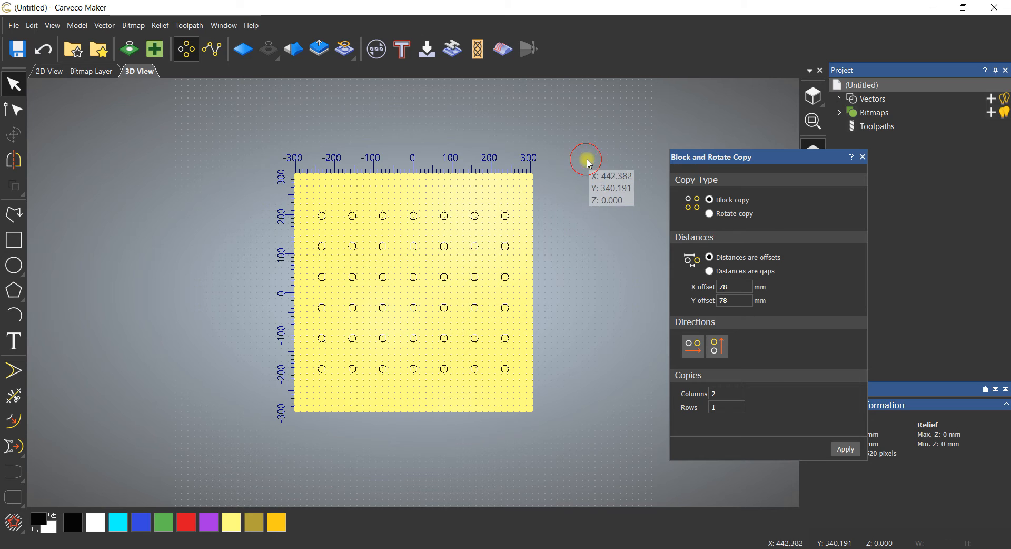
pyautogui.moveTo(333, 216)
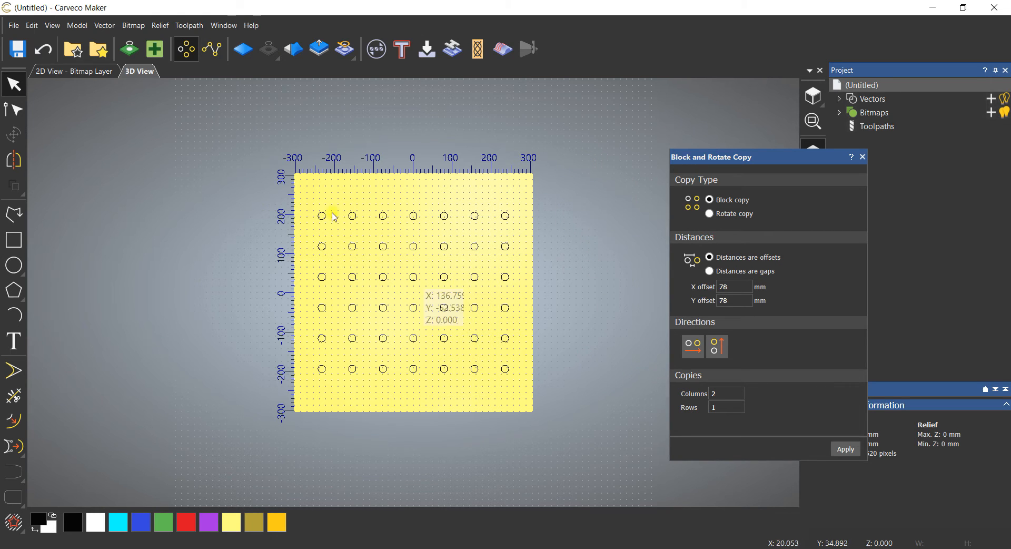
pyautogui.moveTo(387, 207)
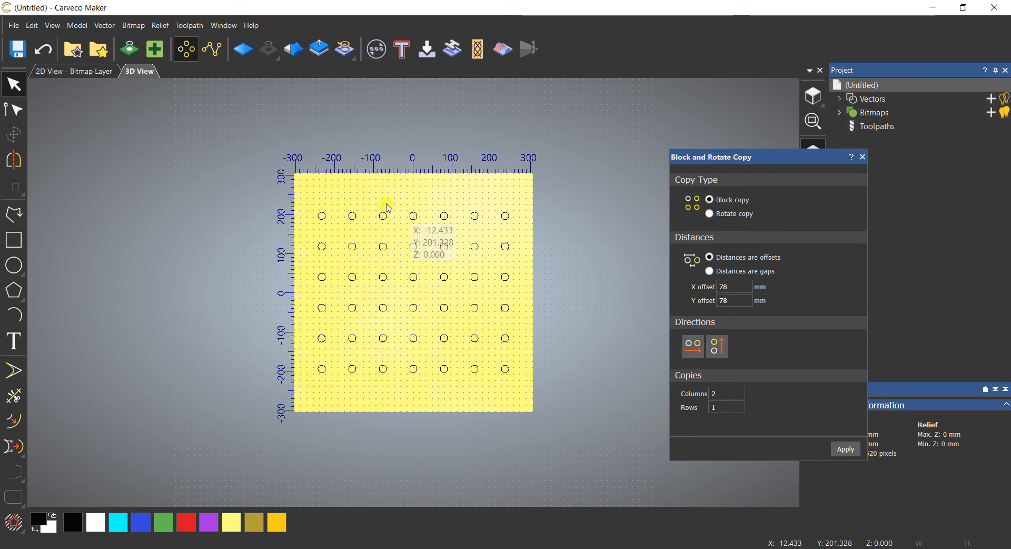
pyautogui.moveTo(531, 260)
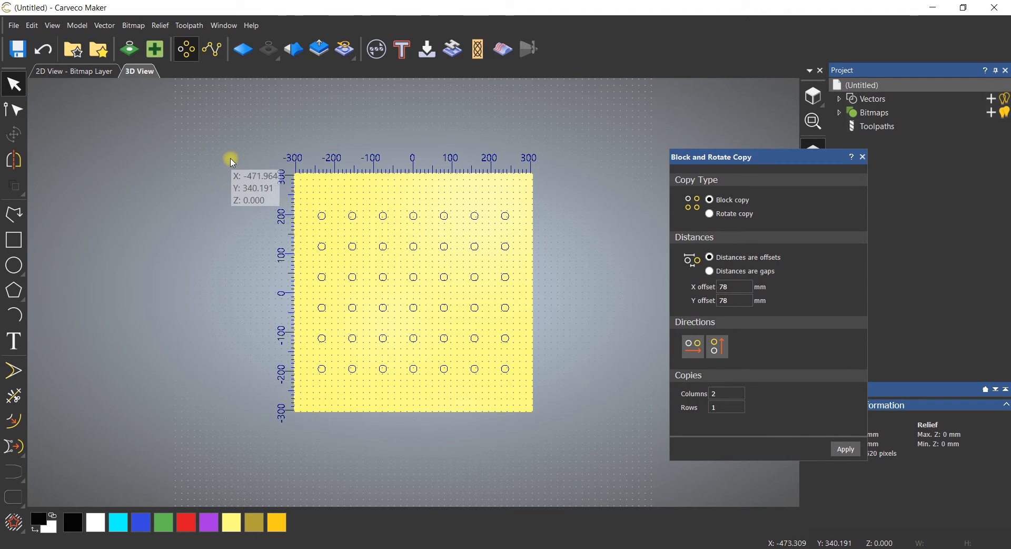
pyautogui.moveTo(232, 162)
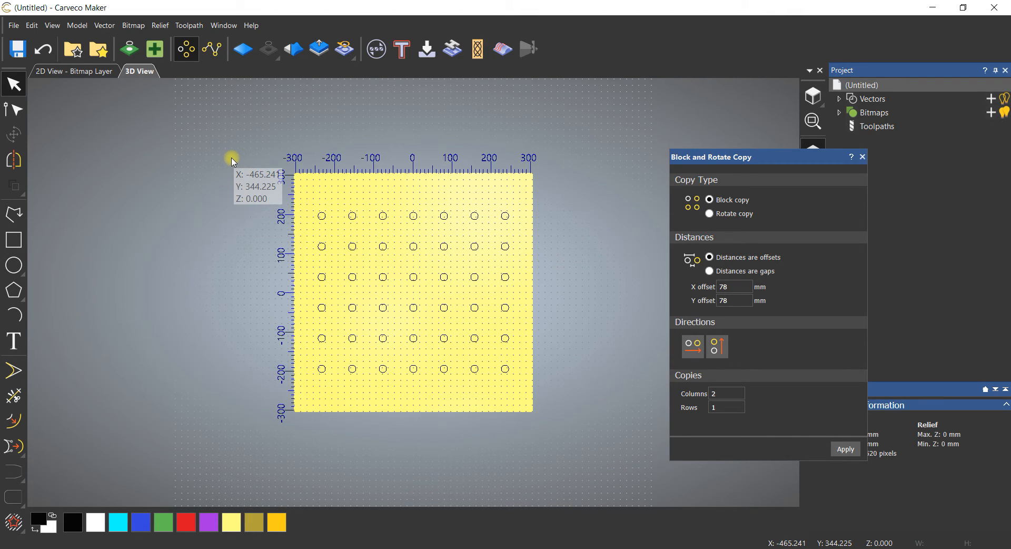
pyautogui.moveTo(617, 195)
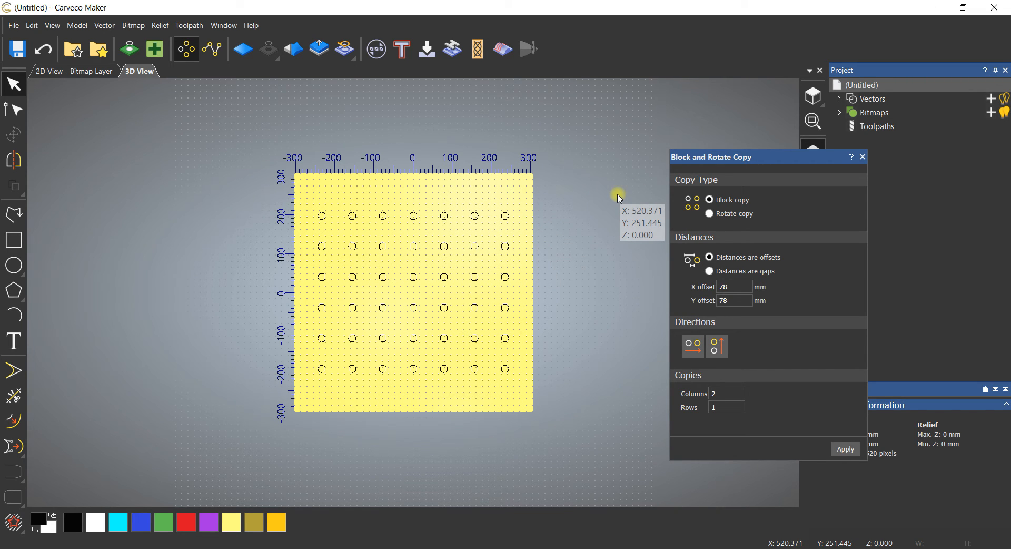
pyautogui.moveTo(316, 395)
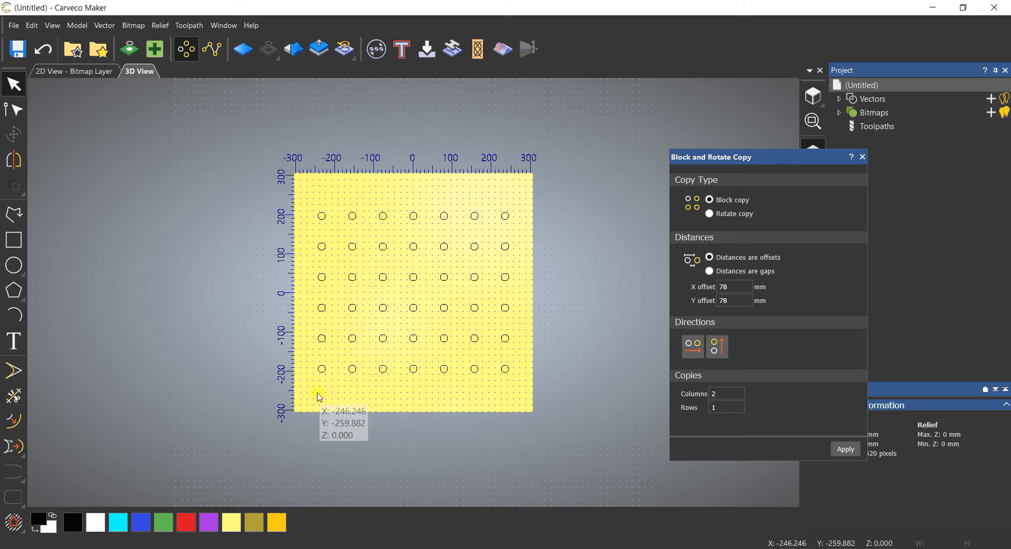
pyautogui.moveTo(441, 404)
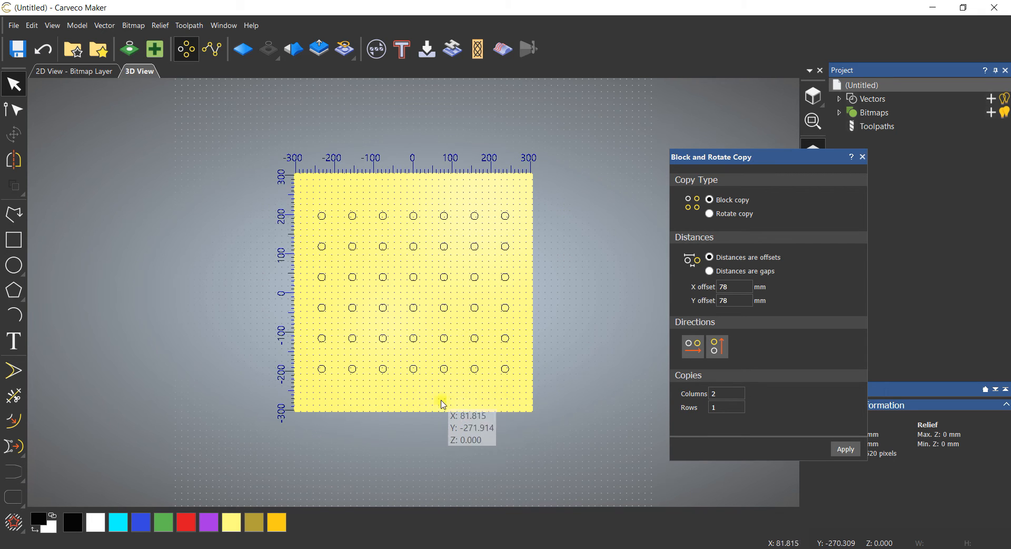
pyautogui.moveTo(353, 198)
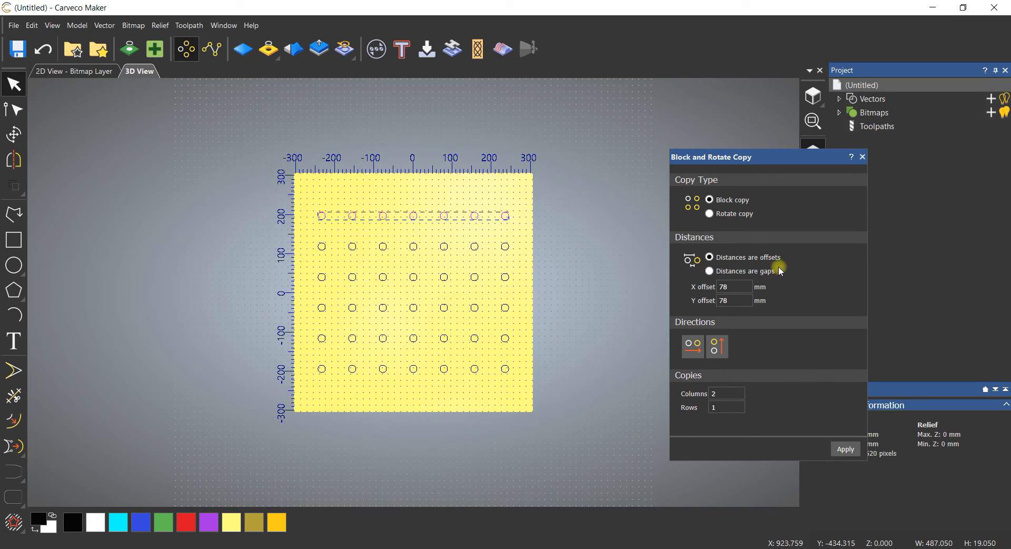
pyautogui.moveTo(719, 389)
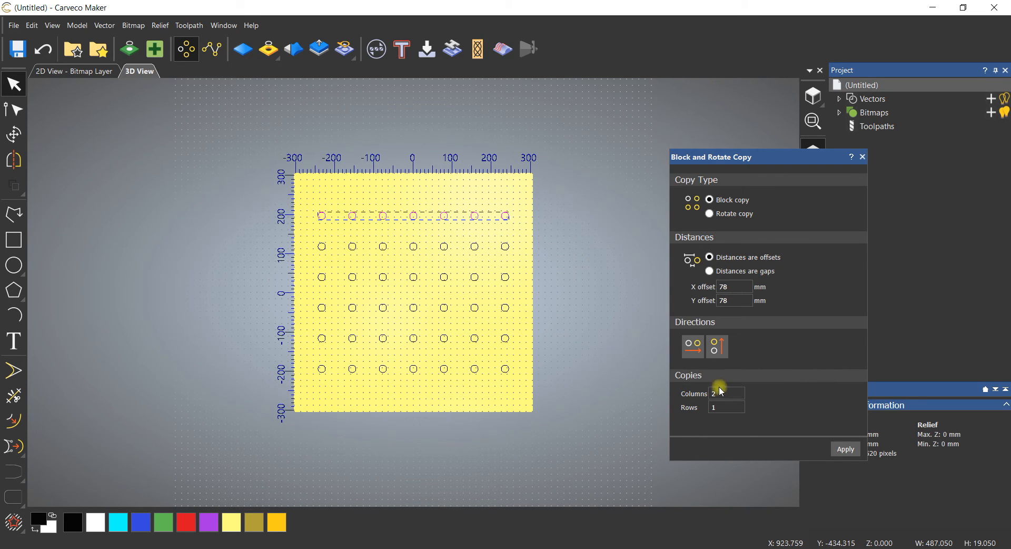
# Add a top row with a 1-column, 2-row copy and centre all circles.
pyautogui.click(725, 392)
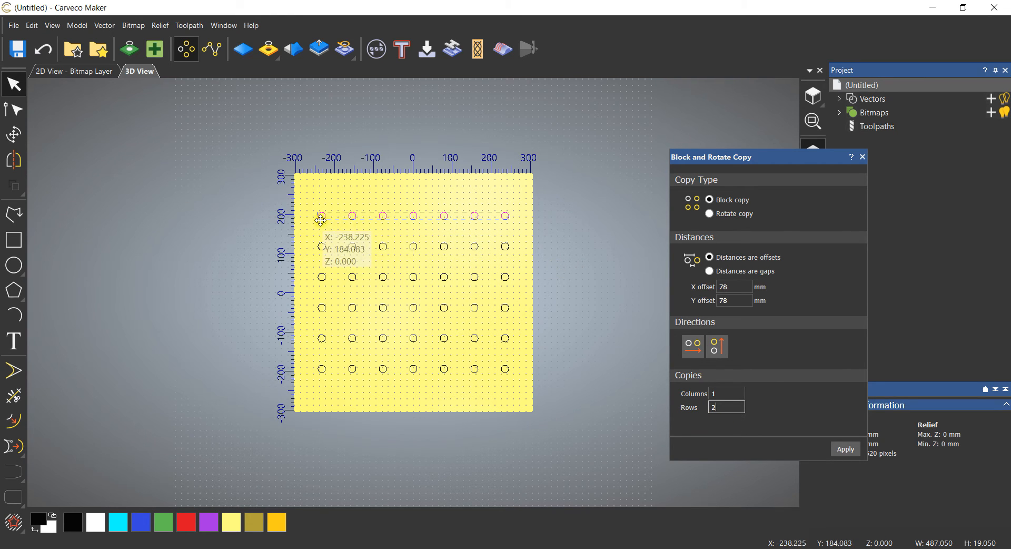
pyautogui.moveTo(689, 534)
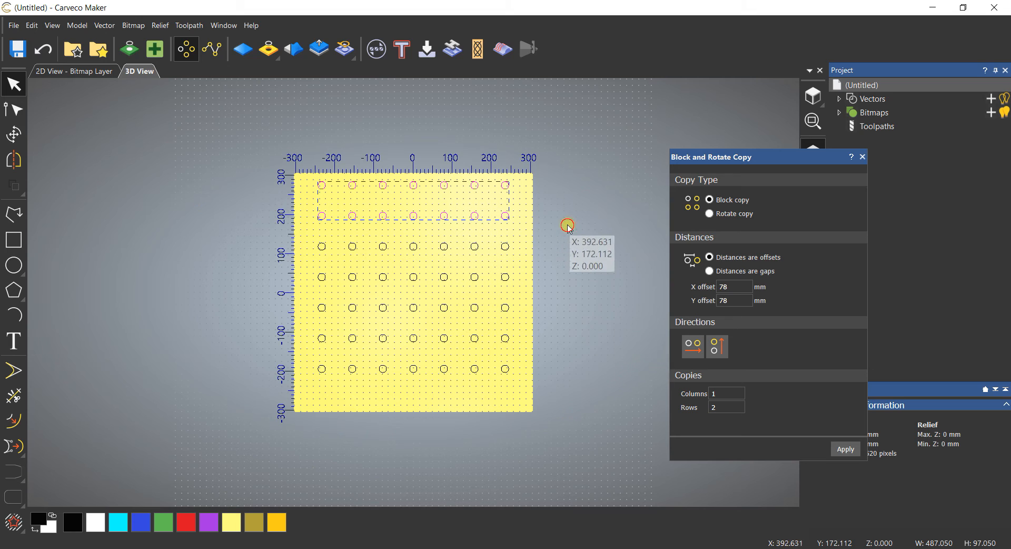
pyautogui.moveTo(567, 225); pyautogui.dragTo(297, 140)
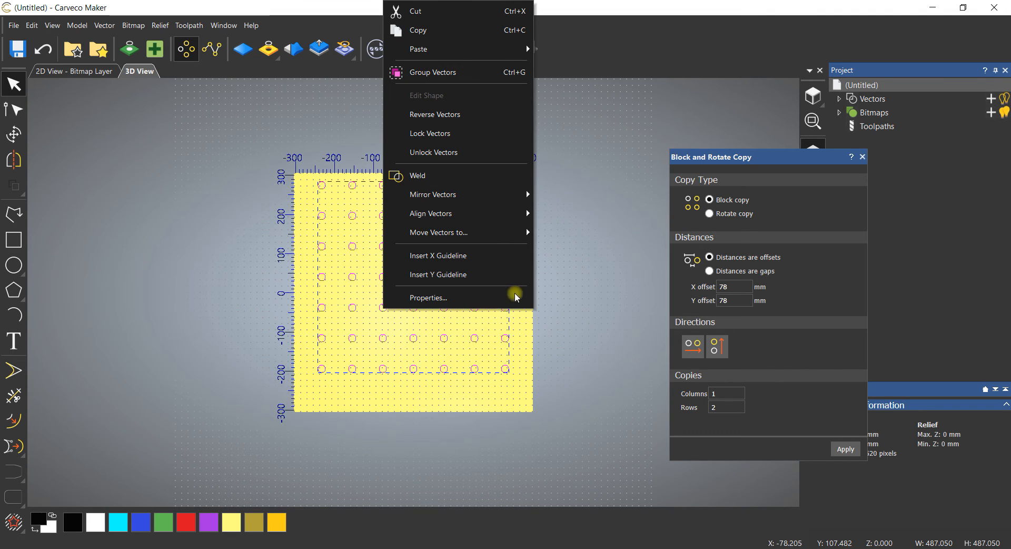
pyautogui.moveTo(459, 194)
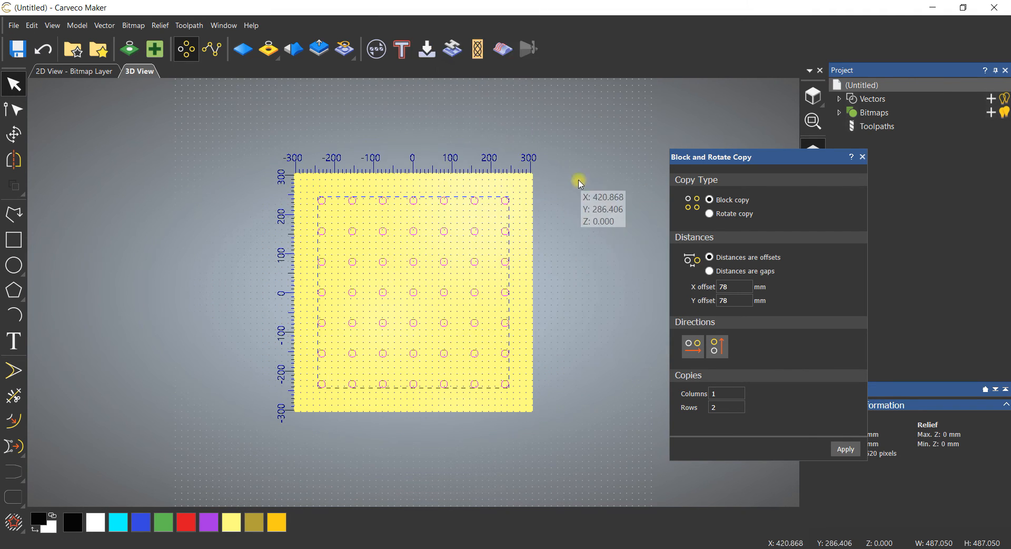
pyautogui.click(844, 449)
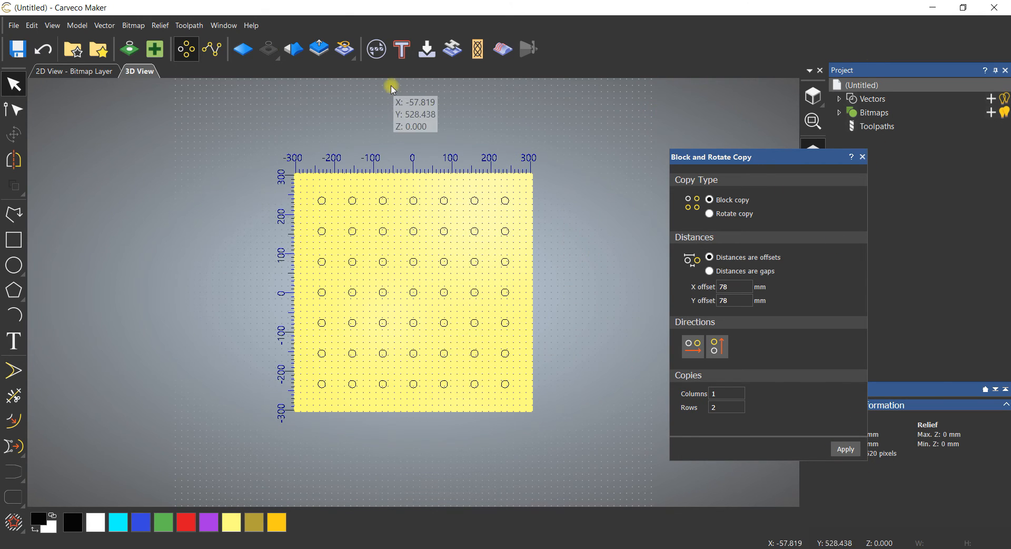
pyautogui.moveTo(538, 209)
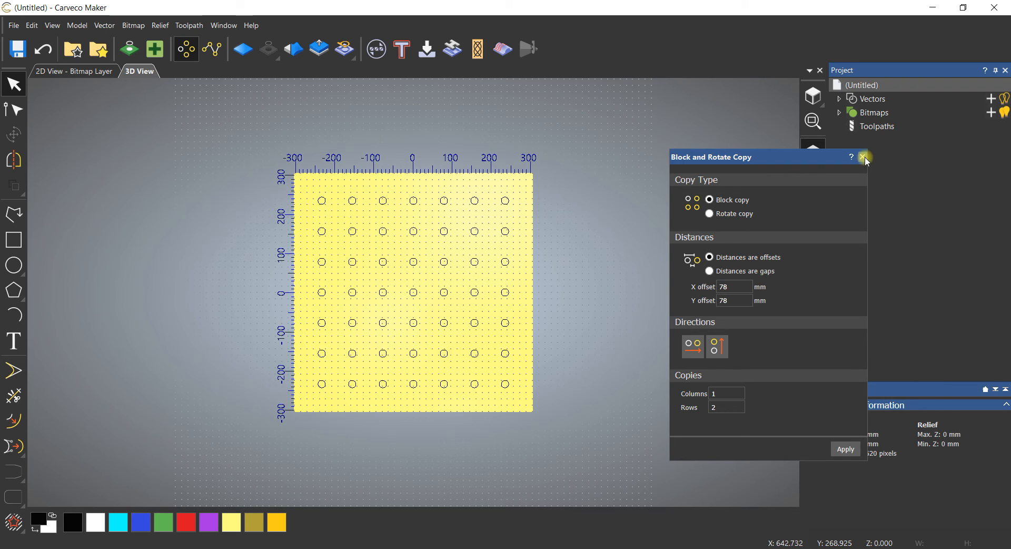
# Close Block Copy and set the model units to inches, giving a 24x24 board.
pyautogui.click(865, 157)
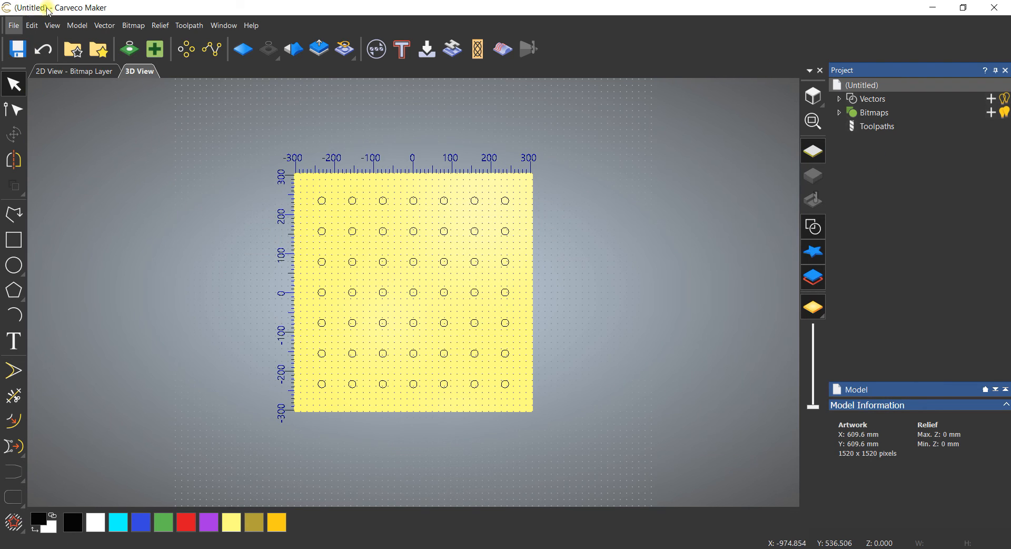
pyautogui.click(77, 25)
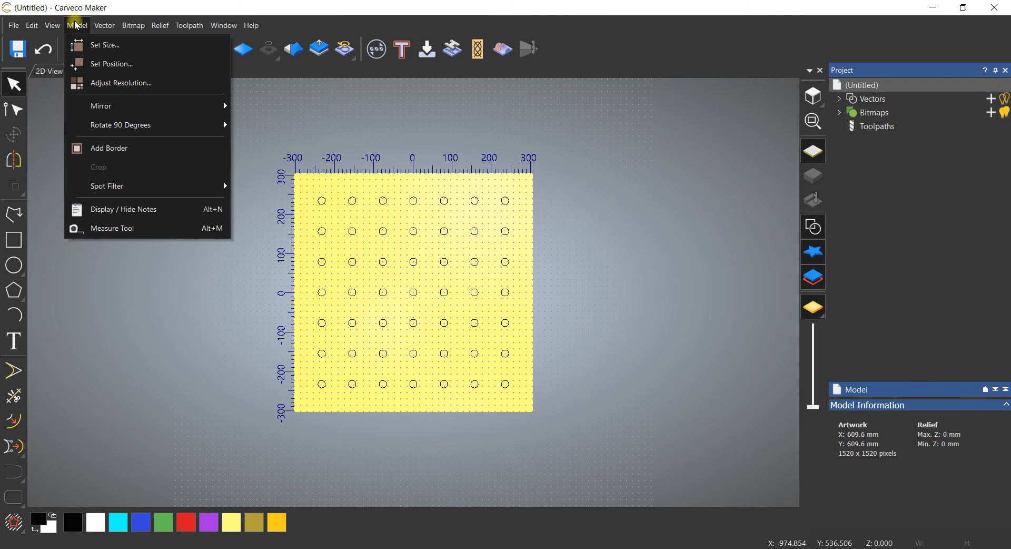
pyautogui.click(103, 45)
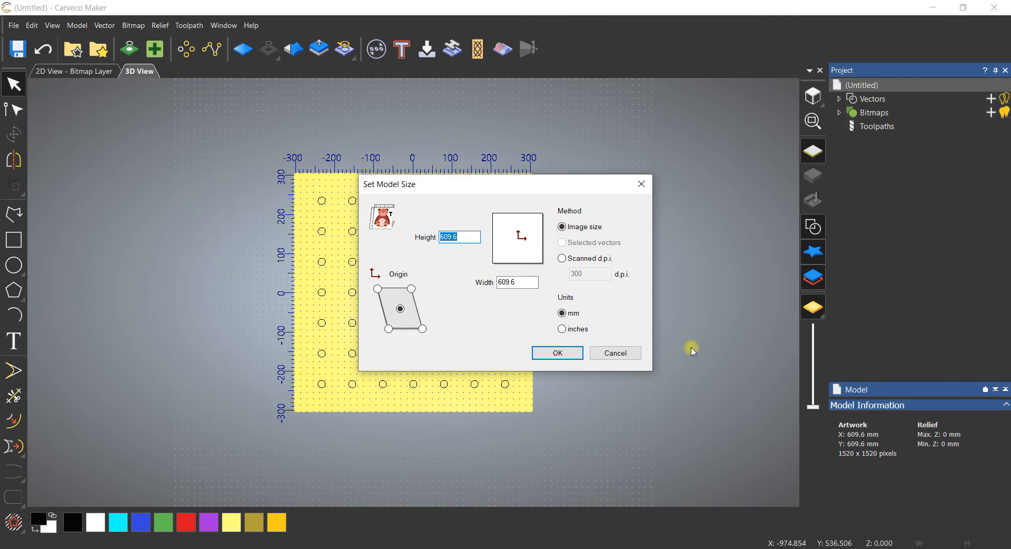
pyautogui.click(563, 329)
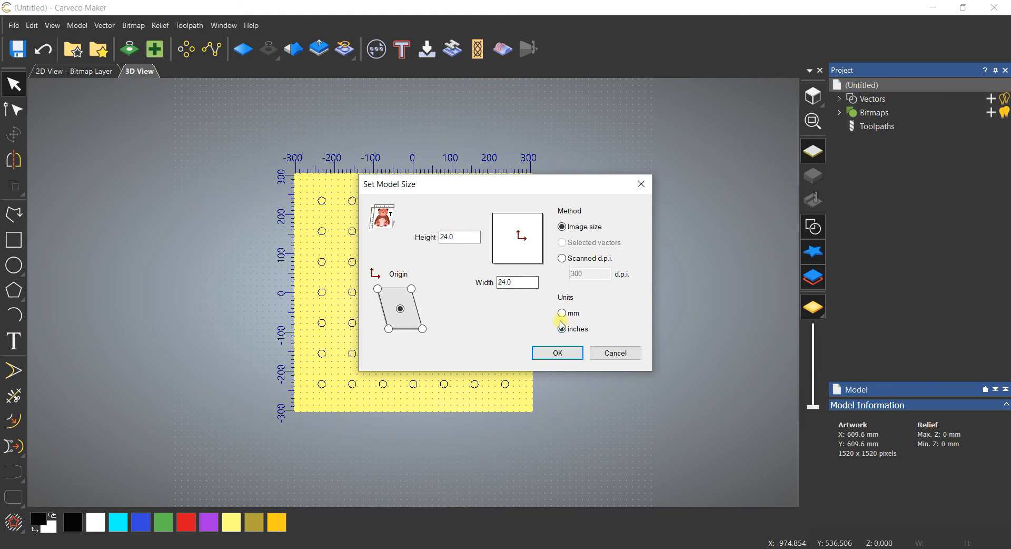
pyautogui.click(556, 353)
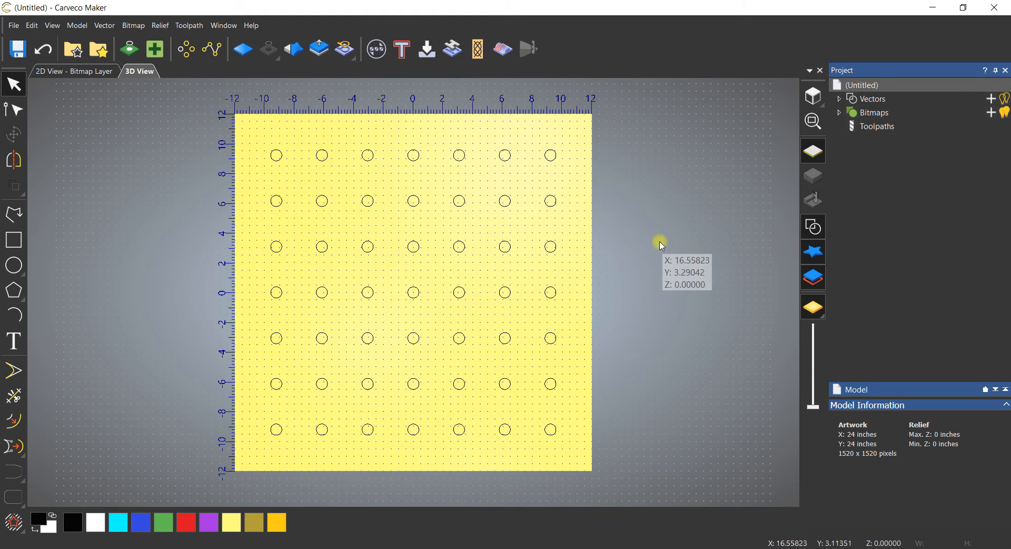
pyautogui.moveTo(264, 146)
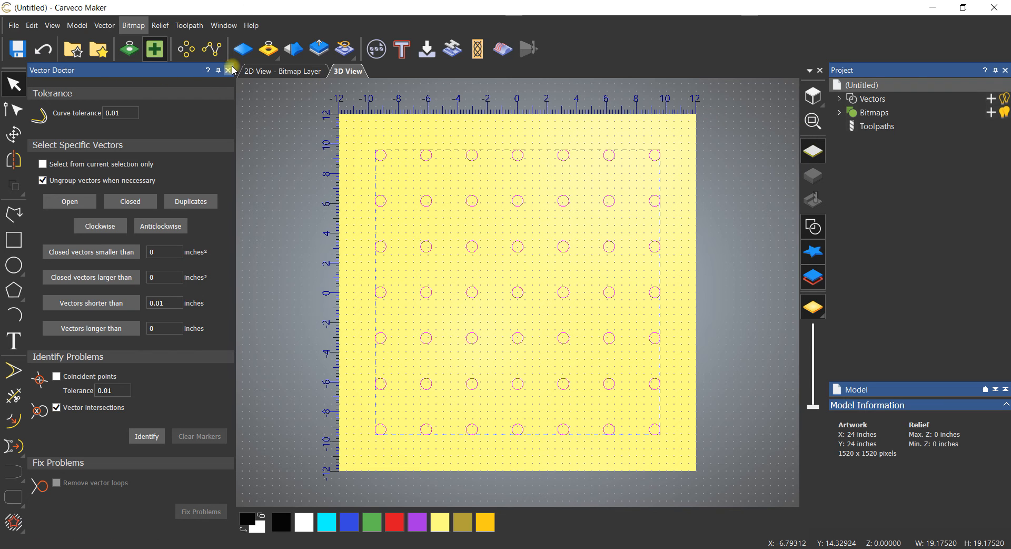
pyautogui.moveTo(230, 69)
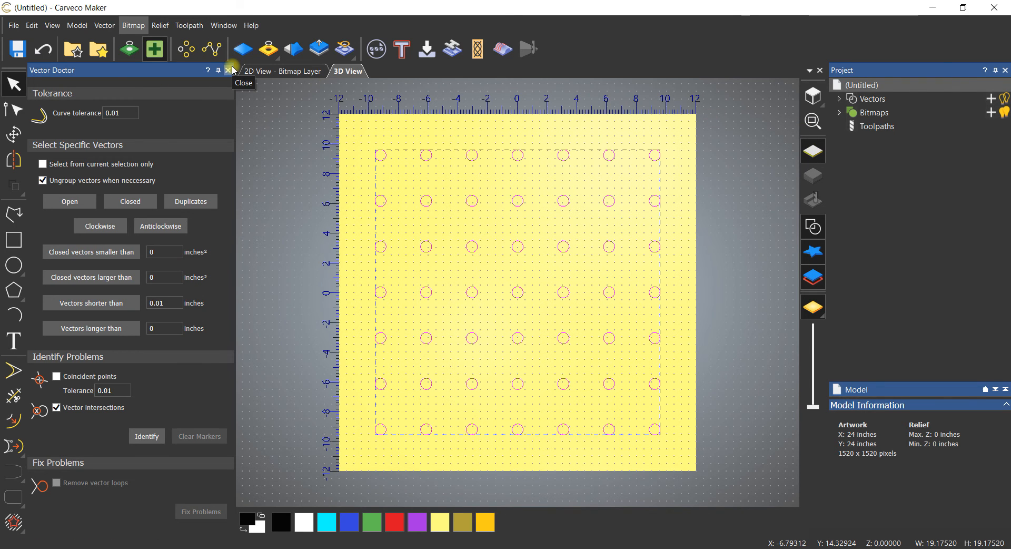
pyautogui.click(231, 70)
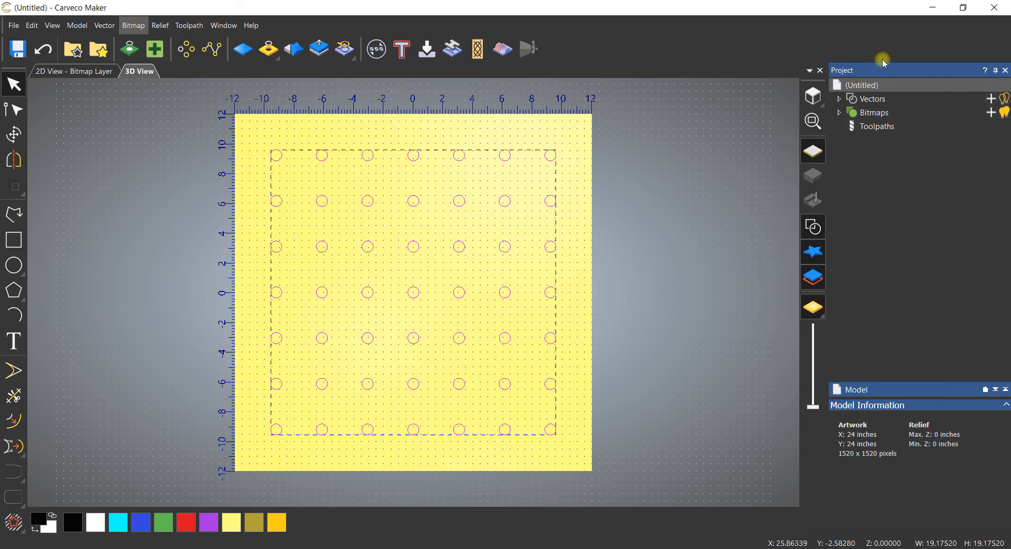
pyautogui.click(876, 126)
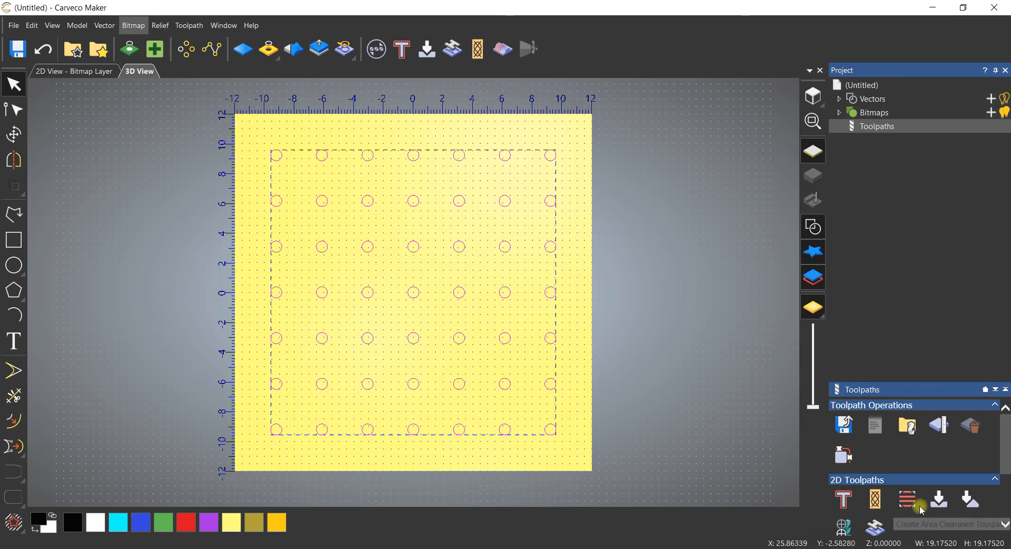
# Start an area clearance toolpath with a 0.75-inch finish depth.
pyautogui.click(905, 498)
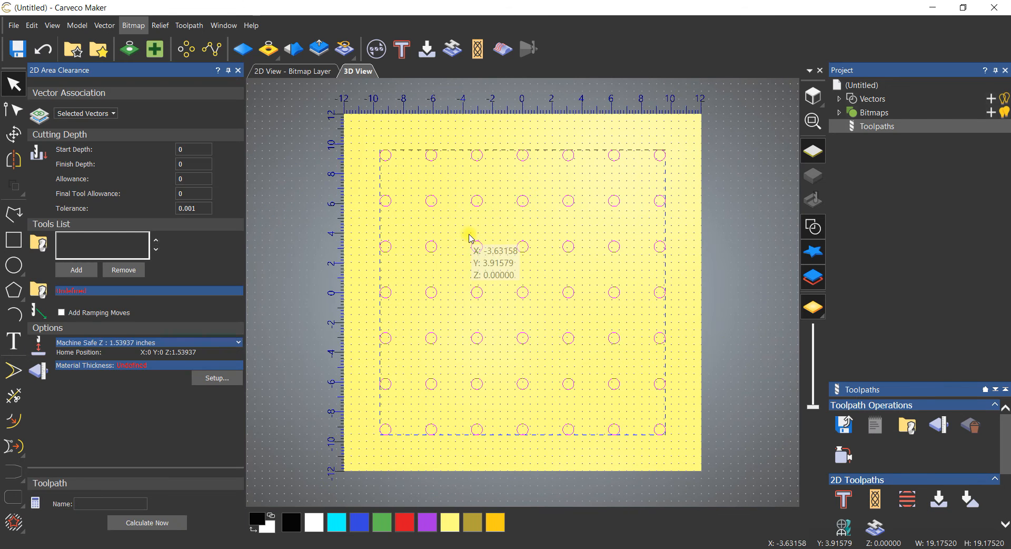
pyautogui.click(193, 163)
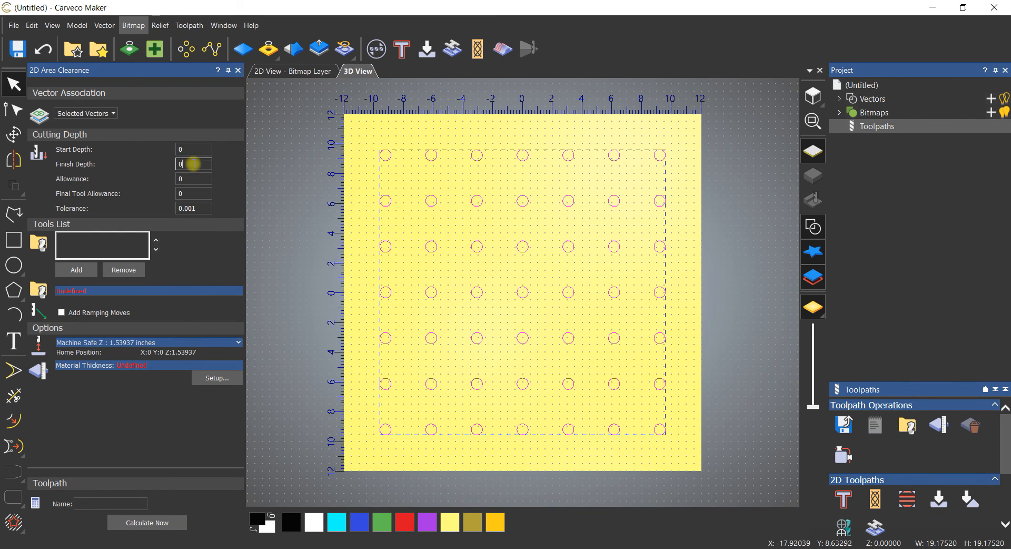
pyautogui.write('.75')
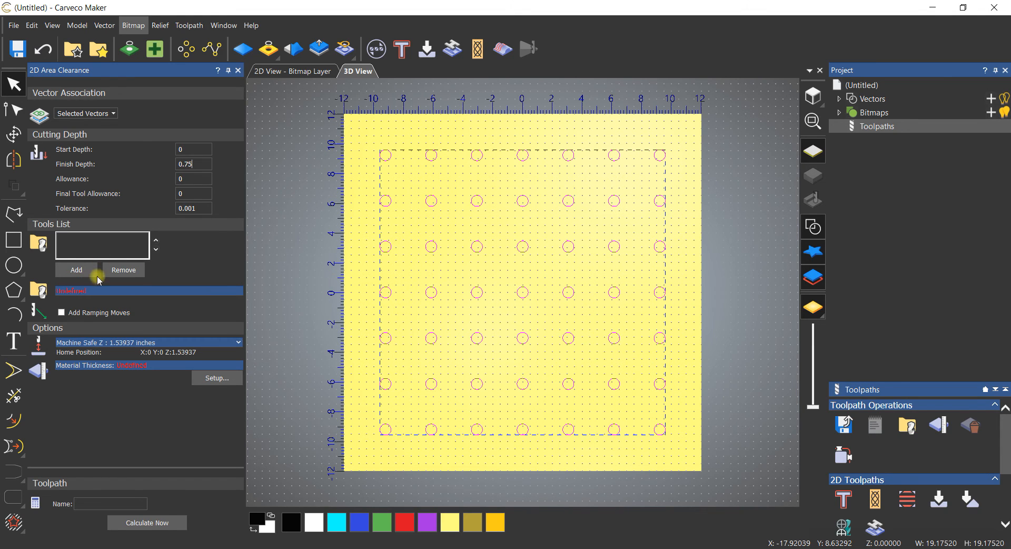
# Add the Jenny 0.25-inch end mill from the Tool Database.
pyautogui.click(75, 270)
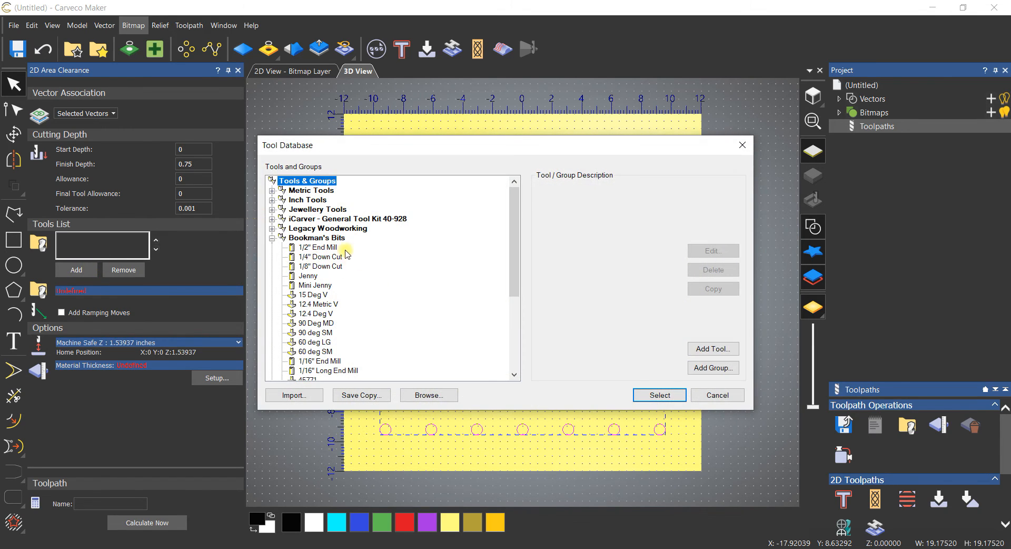
pyautogui.moveTo(348, 282)
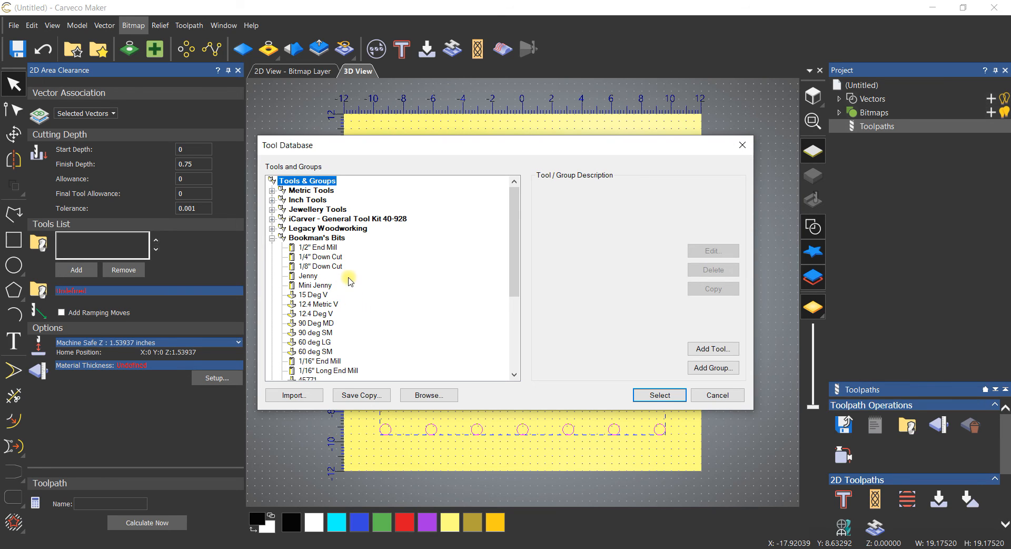
pyautogui.moveTo(319, 268)
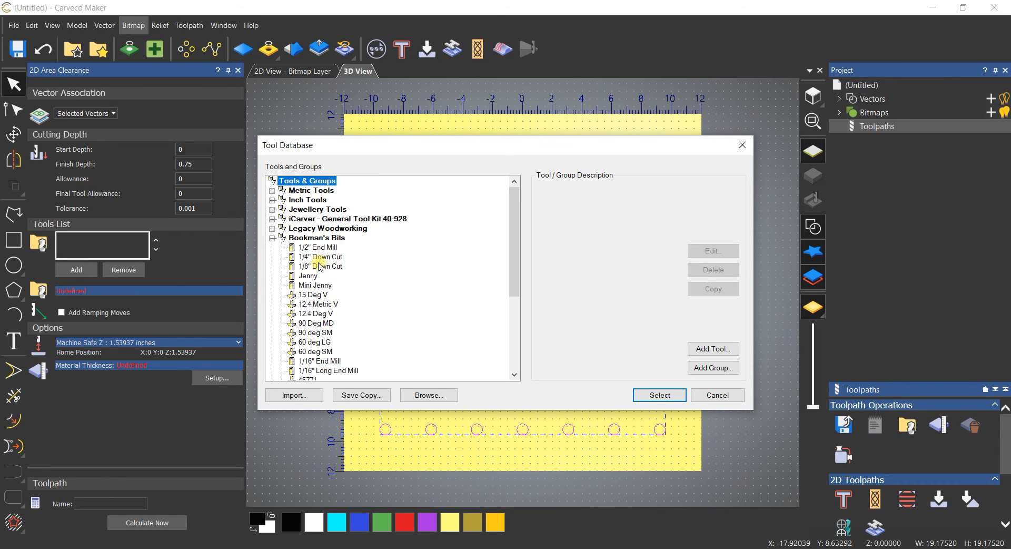
pyautogui.moveTo(341, 326)
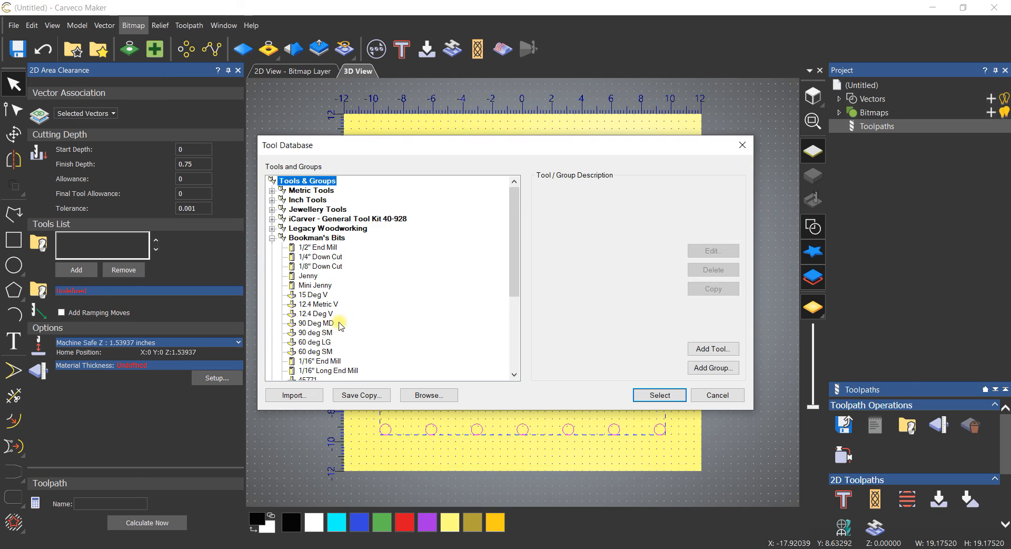
pyautogui.scroll(-3)
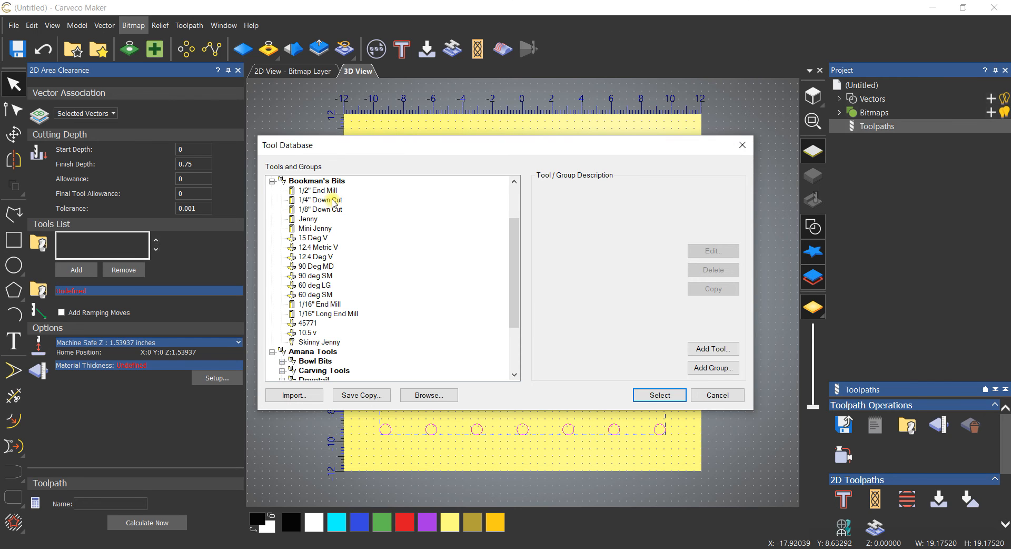
pyautogui.click(658, 394)
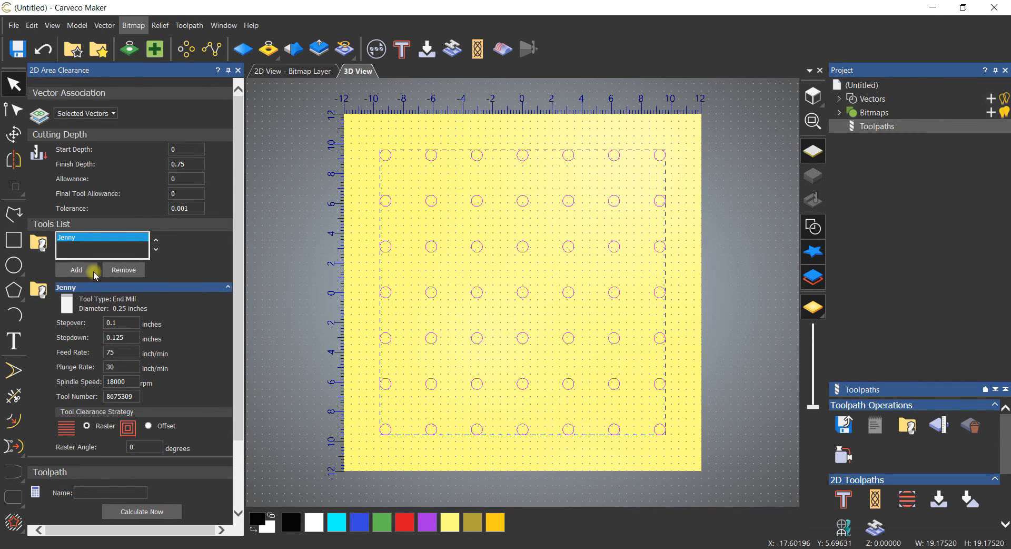
# Switch the area clearance strategy from raster to Offset.
pyautogui.click(121, 353)
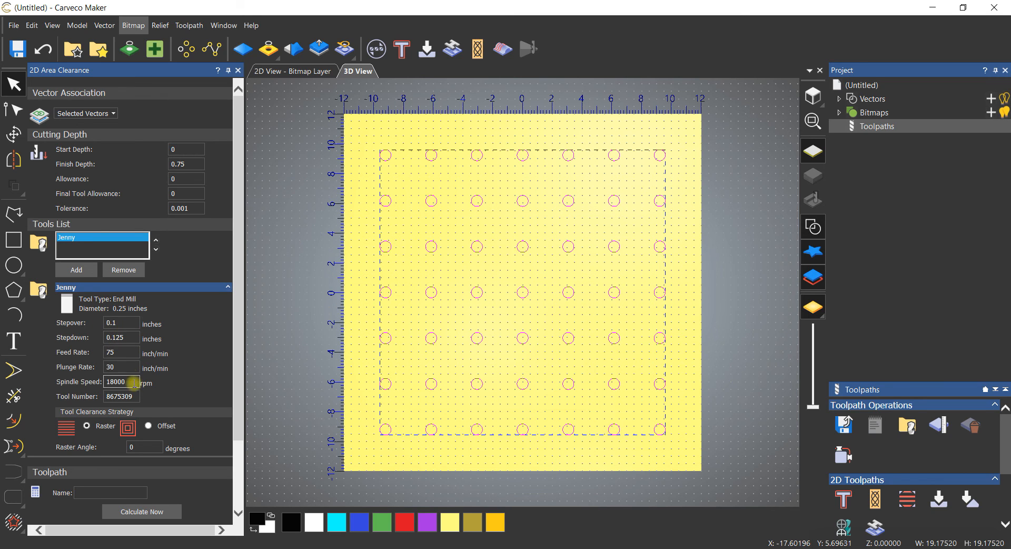
pyautogui.scroll(-3)
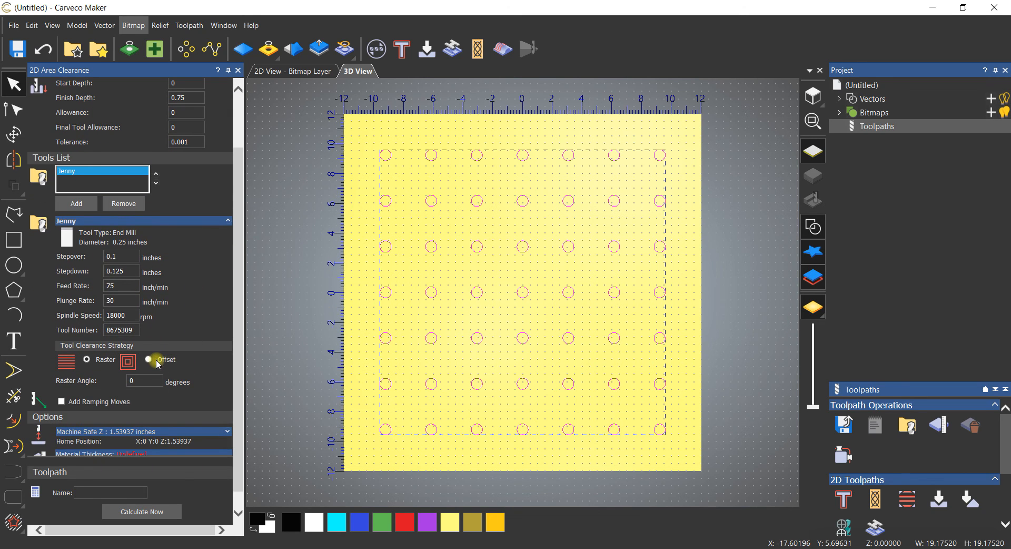
pyautogui.click(149, 359)
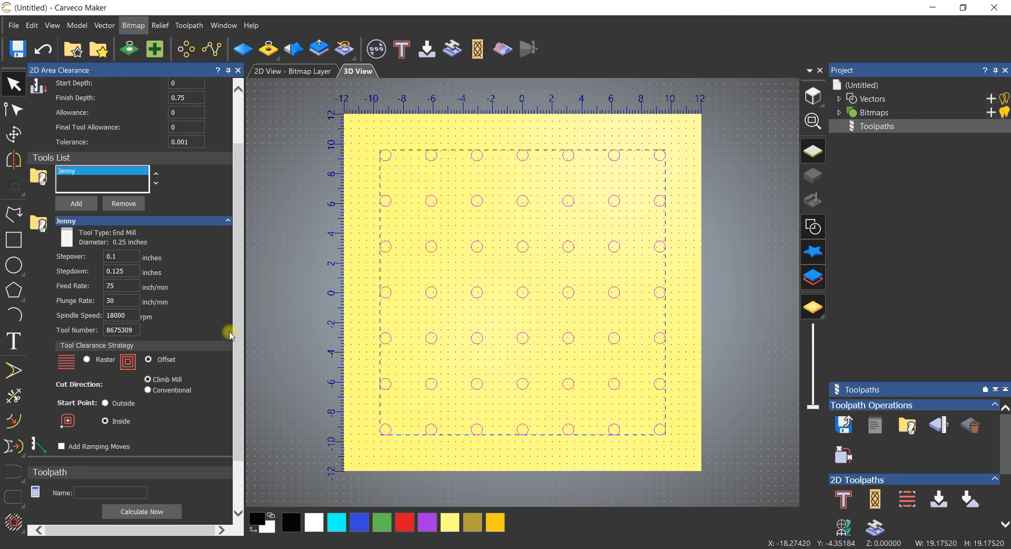
# Set the material thickness to 0.75 inches in Material Setup.
pyautogui.scroll(-3)
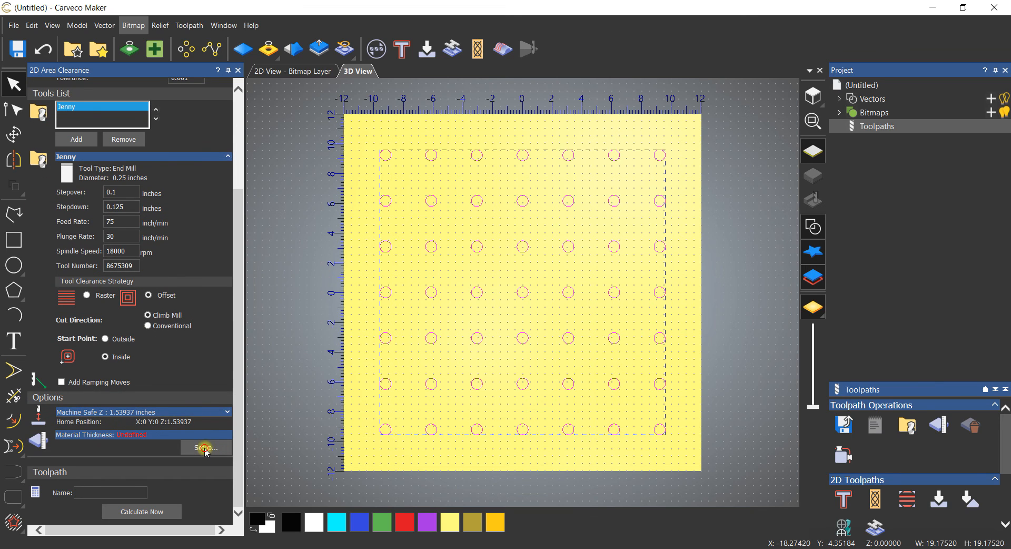
pyautogui.click(205, 447)
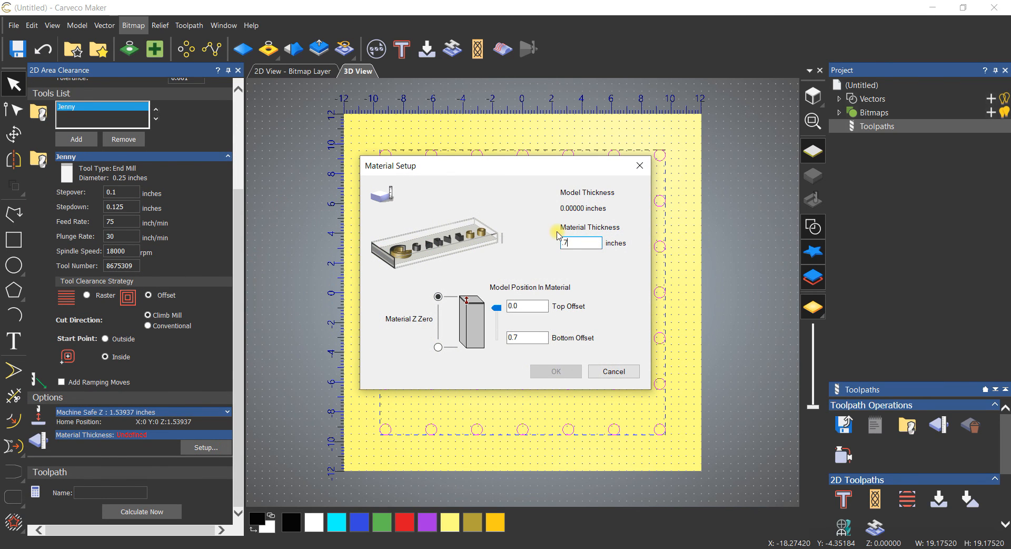
pyautogui.write('.75')
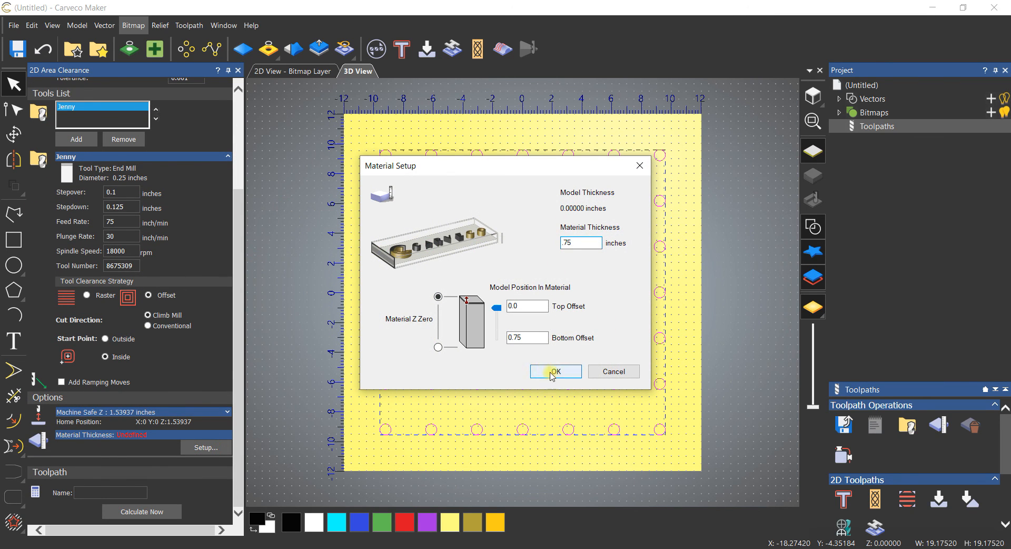
pyautogui.click(555, 371)
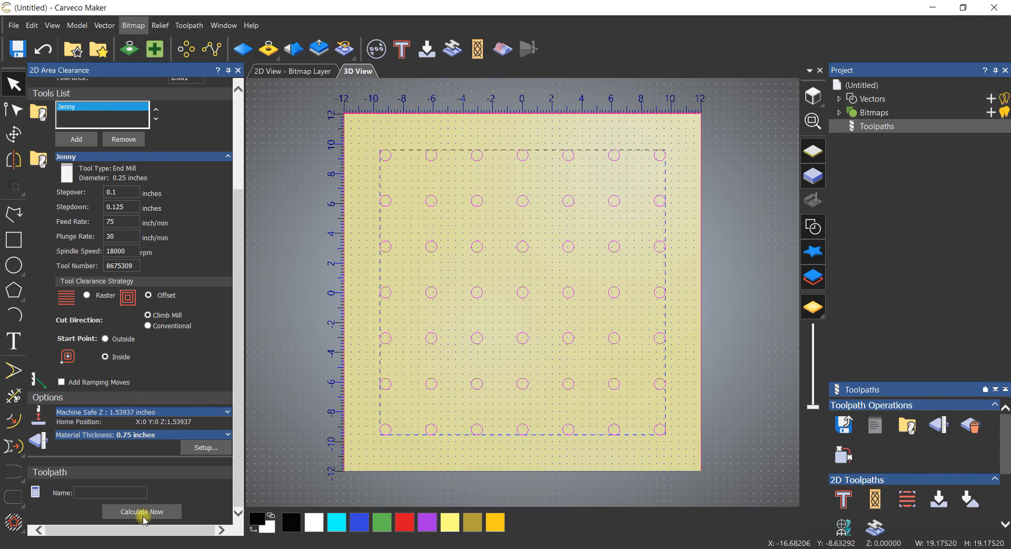
# Calculate the offset Area Clear toolpath for all 49 dog-hole circles.
pyautogui.click(141, 512)
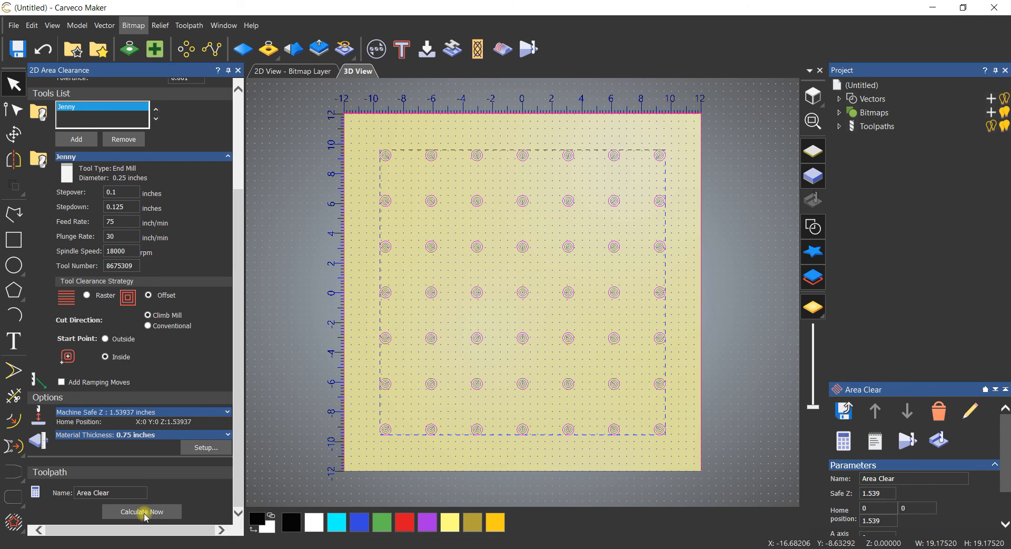
pyautogui.moveTo(927, 218)
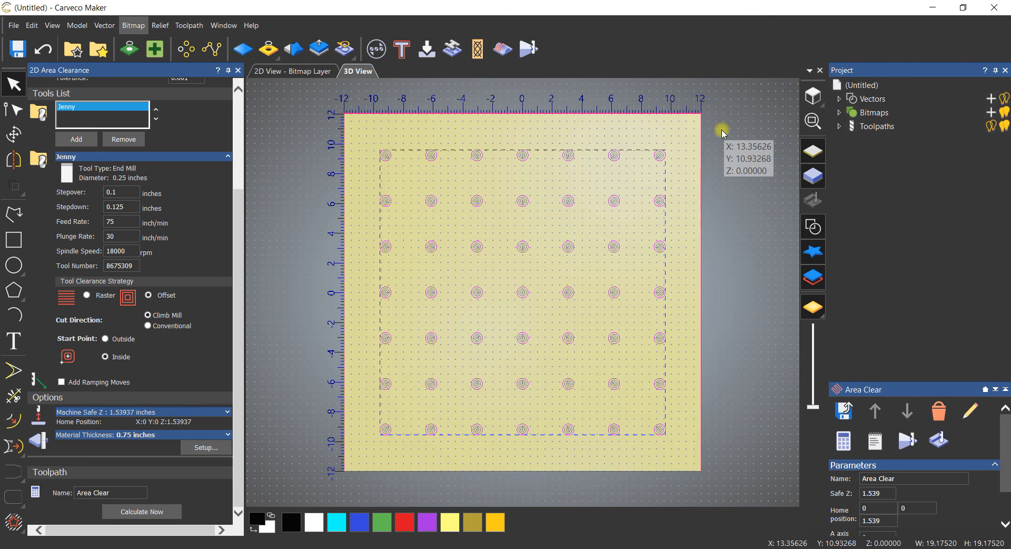
pyautogui.moveTo(747, 132)
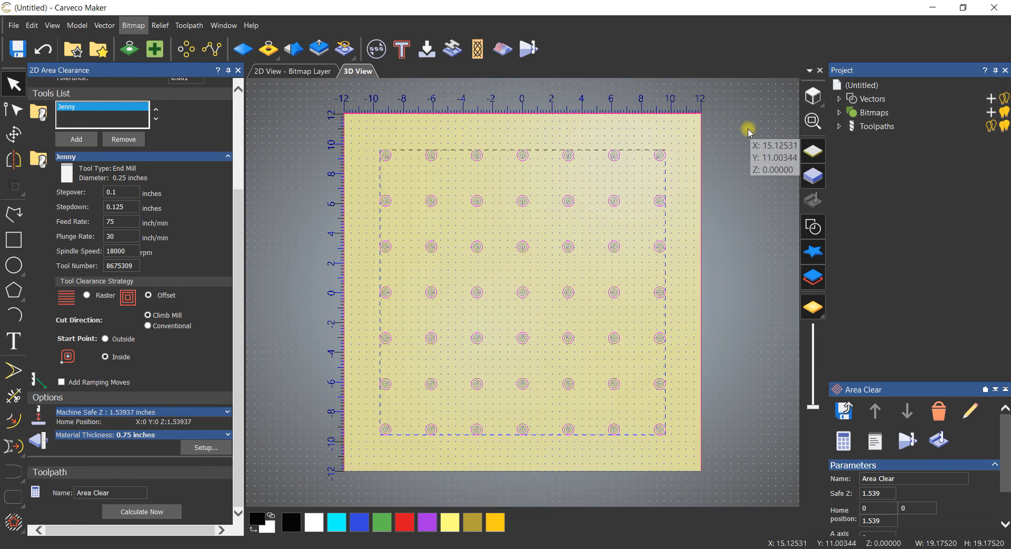
pyautogui.moveTo(497, 201)
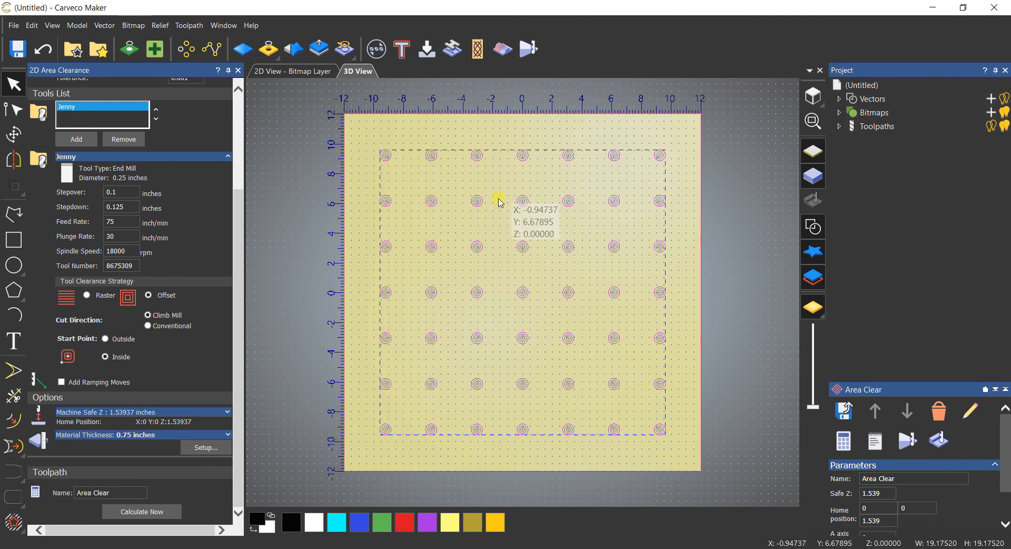
pyautogui.moveTo(727, 304)
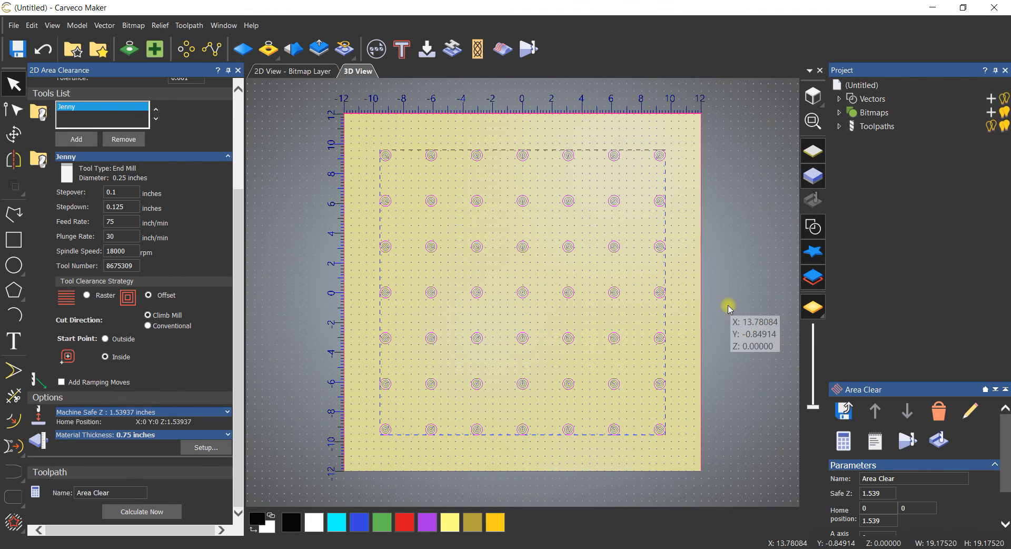
pyautogui.moveTo(730, 294)
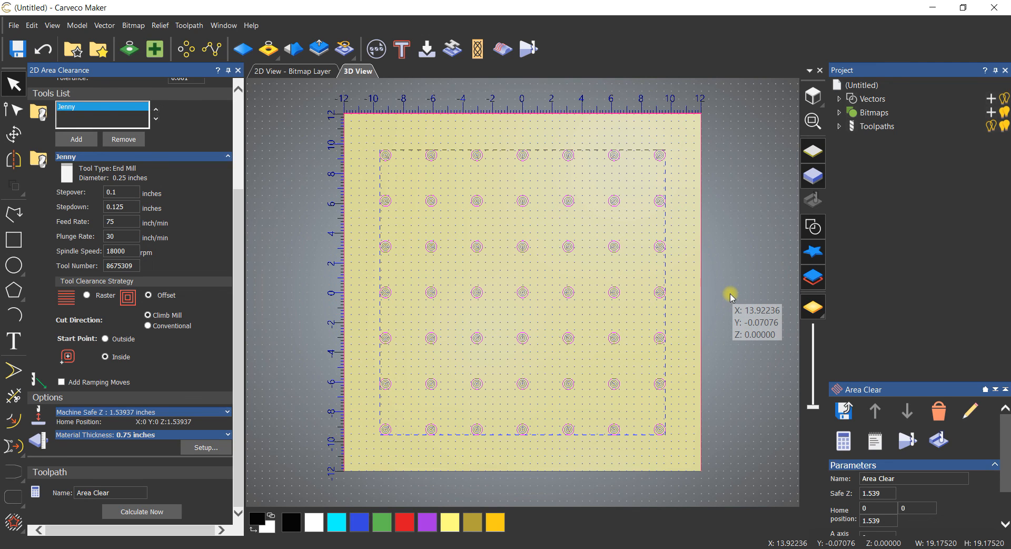
pyautogui.moveTo(895, 263)
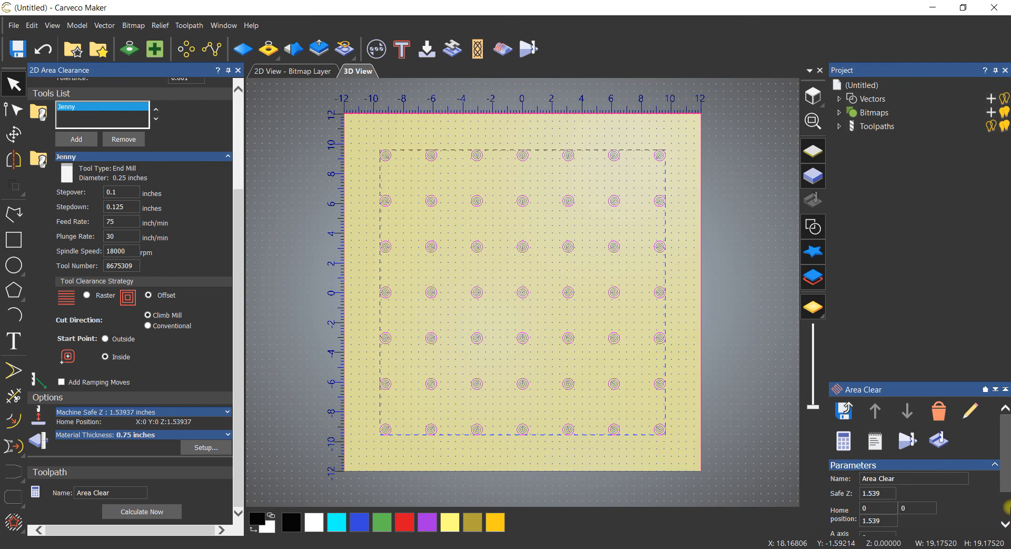
pyautogui.moveTo(960, 545)
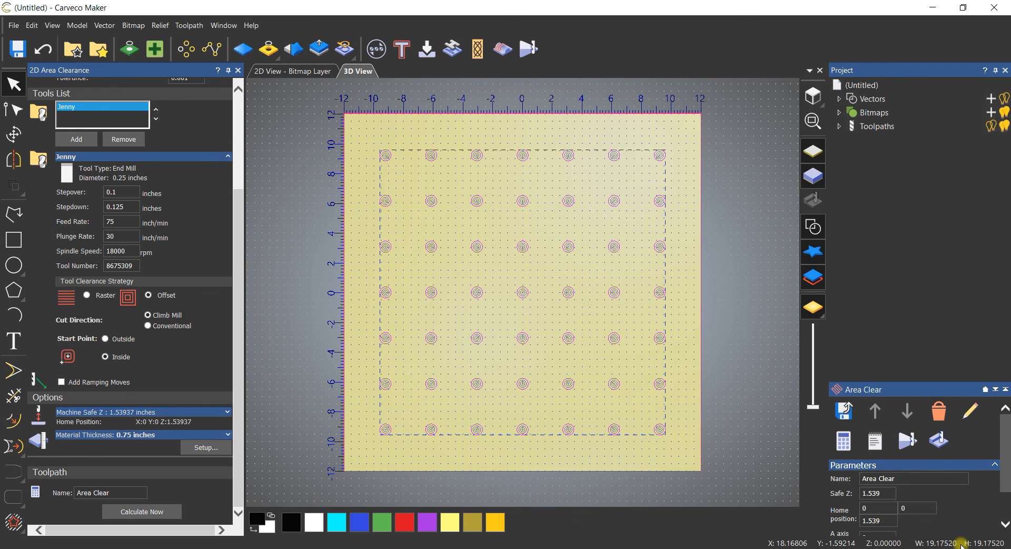